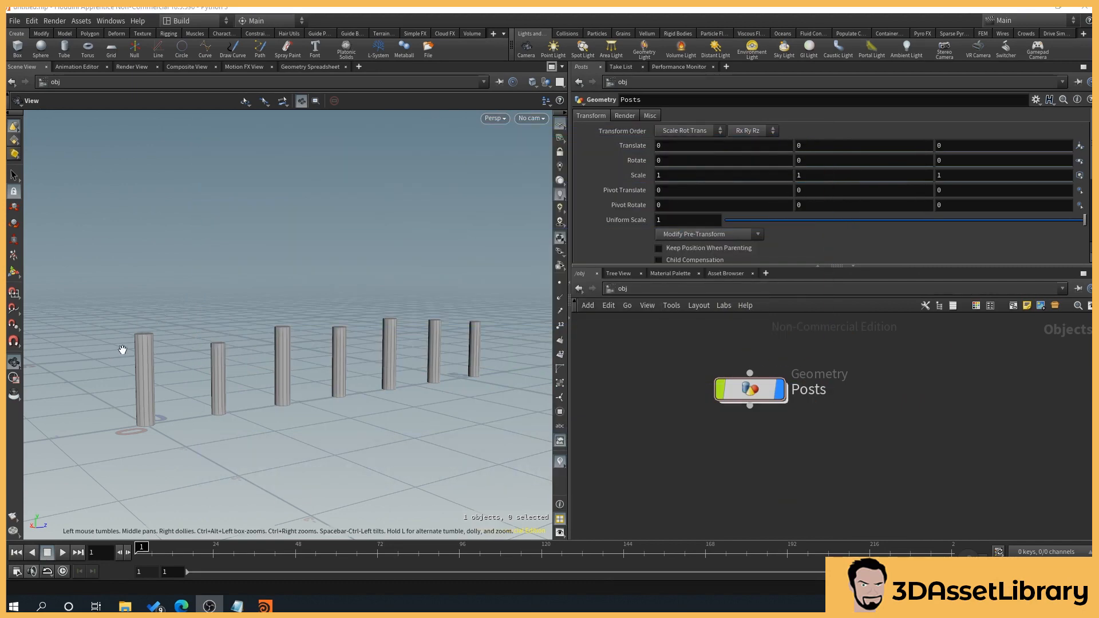
mouse_move(269, 365)
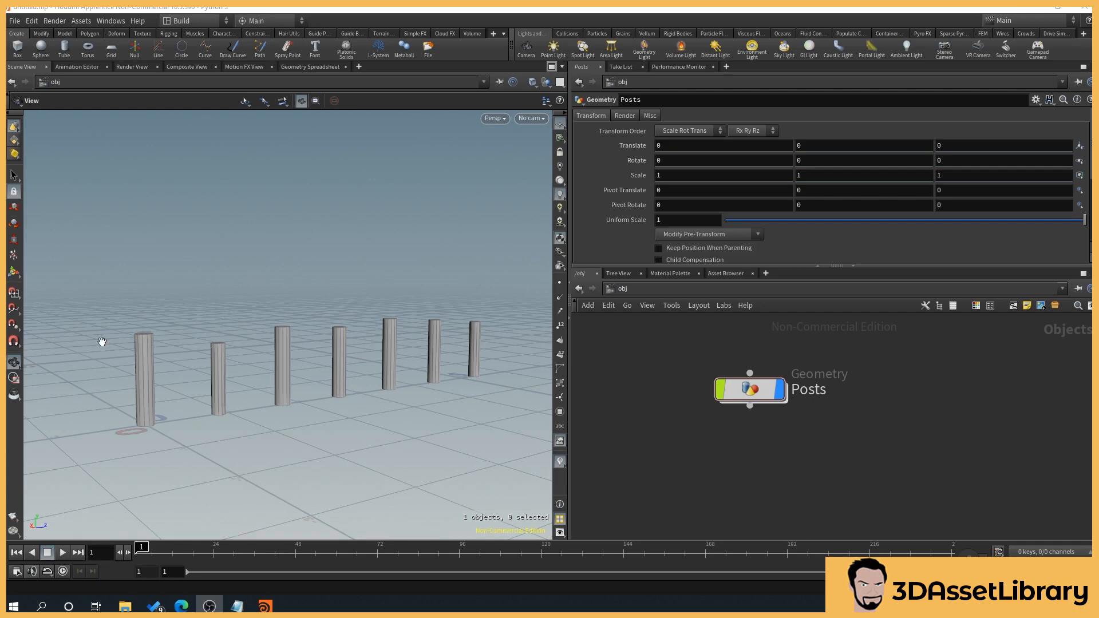
mouse_move(232, 372)
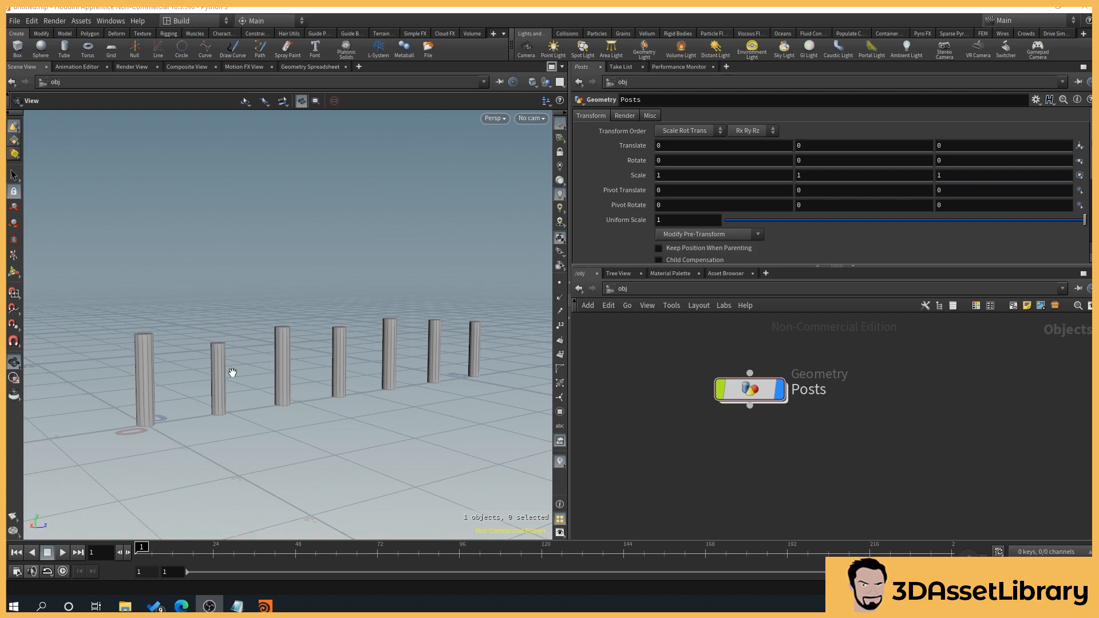
mouse_move(209, 357)
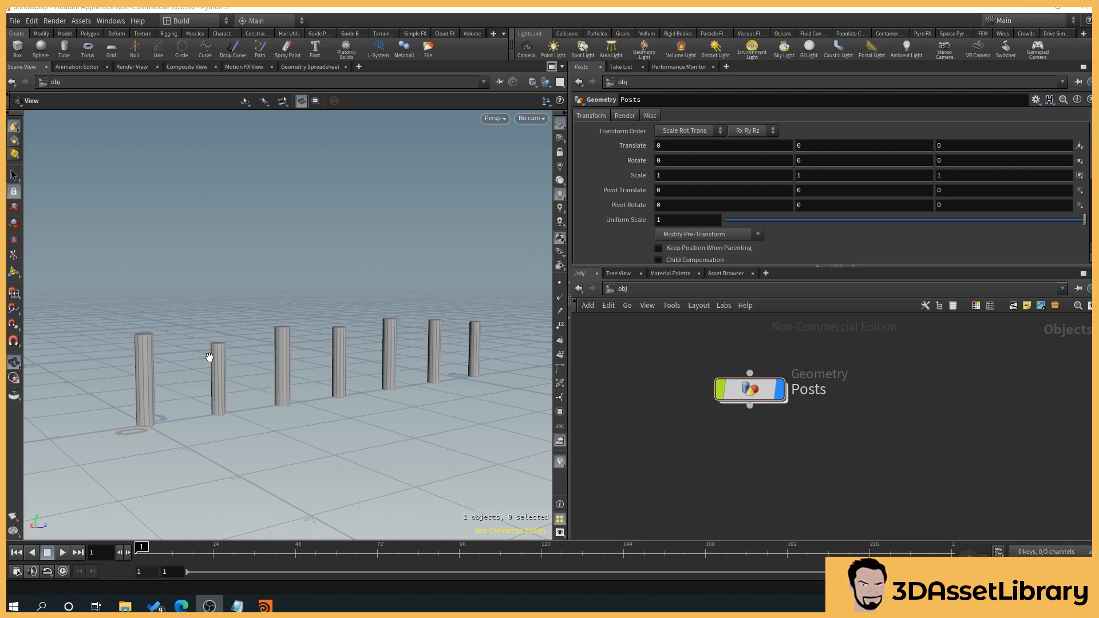
mouse_move(115, 328)
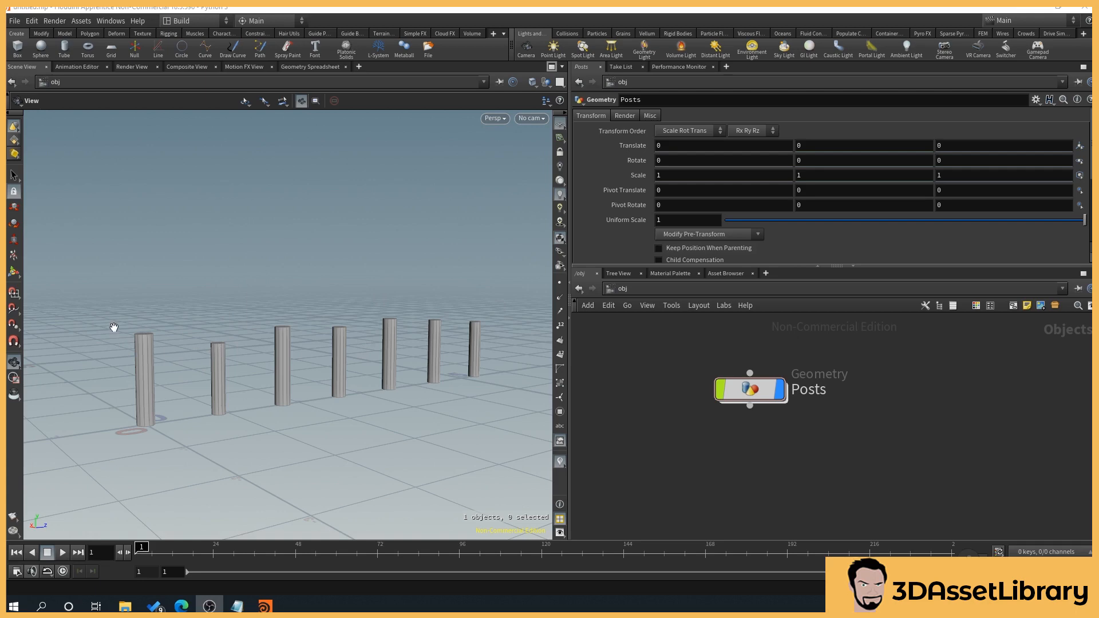
mouse_move(240, 371)
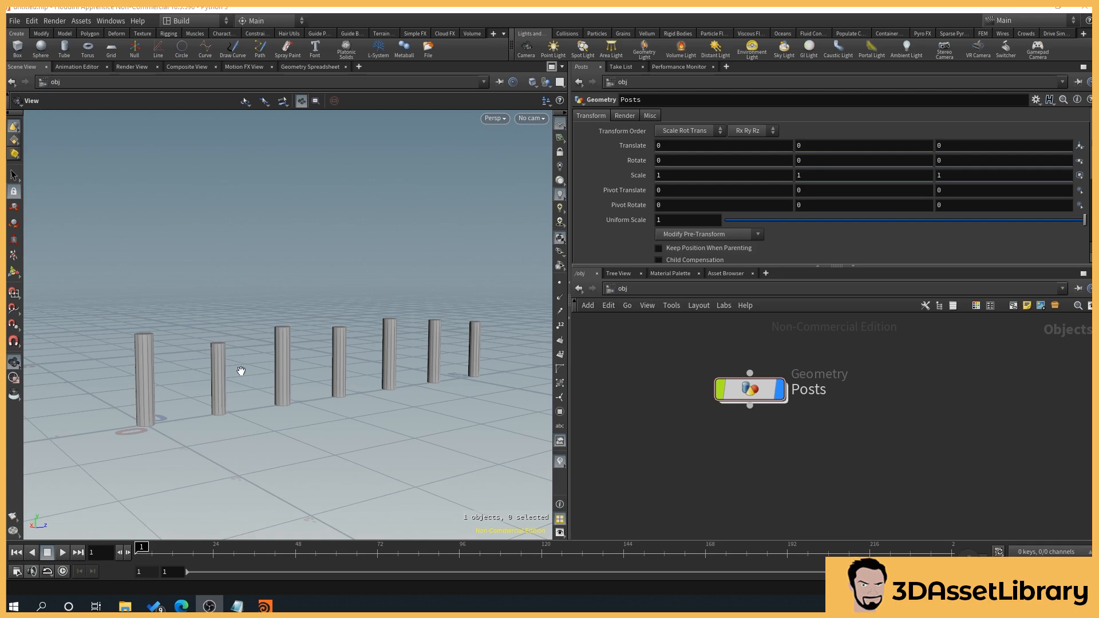
mouse_move(353, 331)
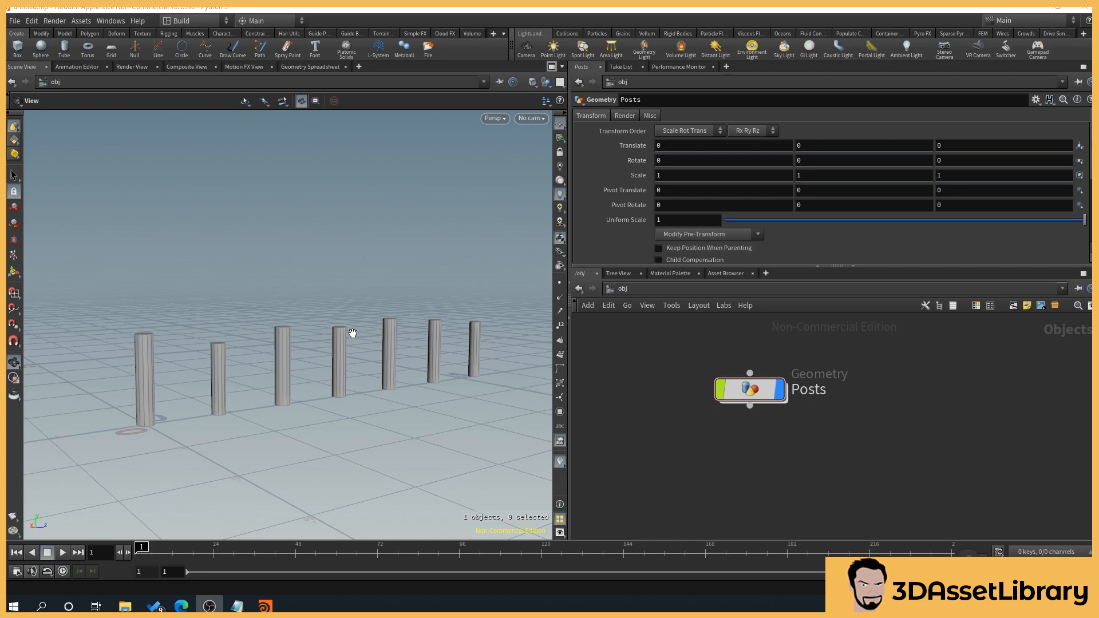
mouse_move(319, 343)
text(ge)
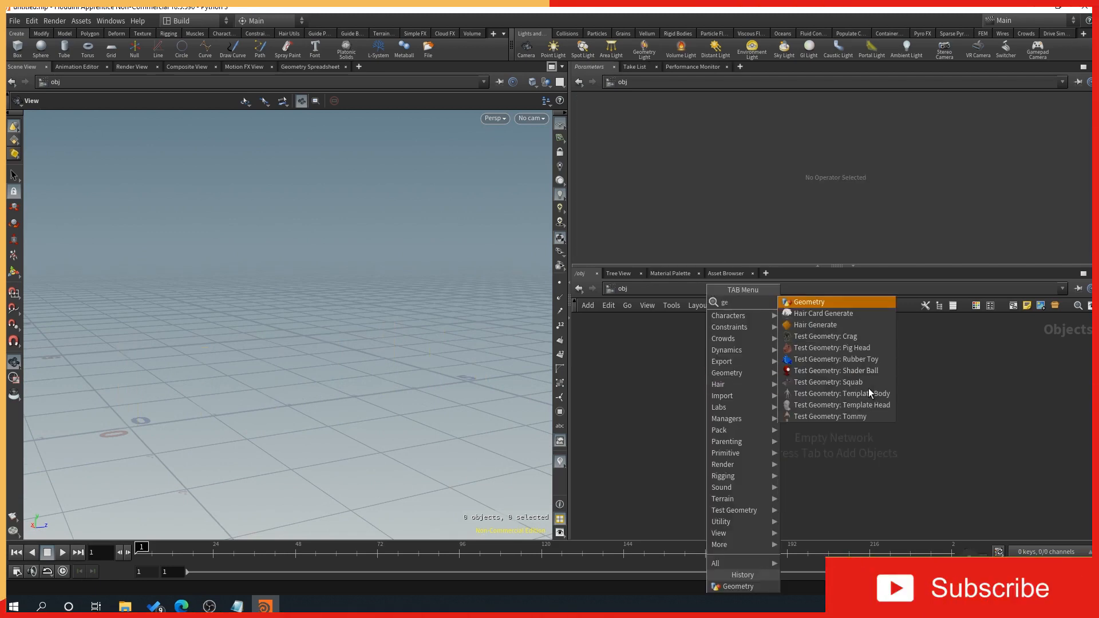
Step: Create a Geometry object named Post containing a tube1 Tube set to Mesh
click(809, 301)
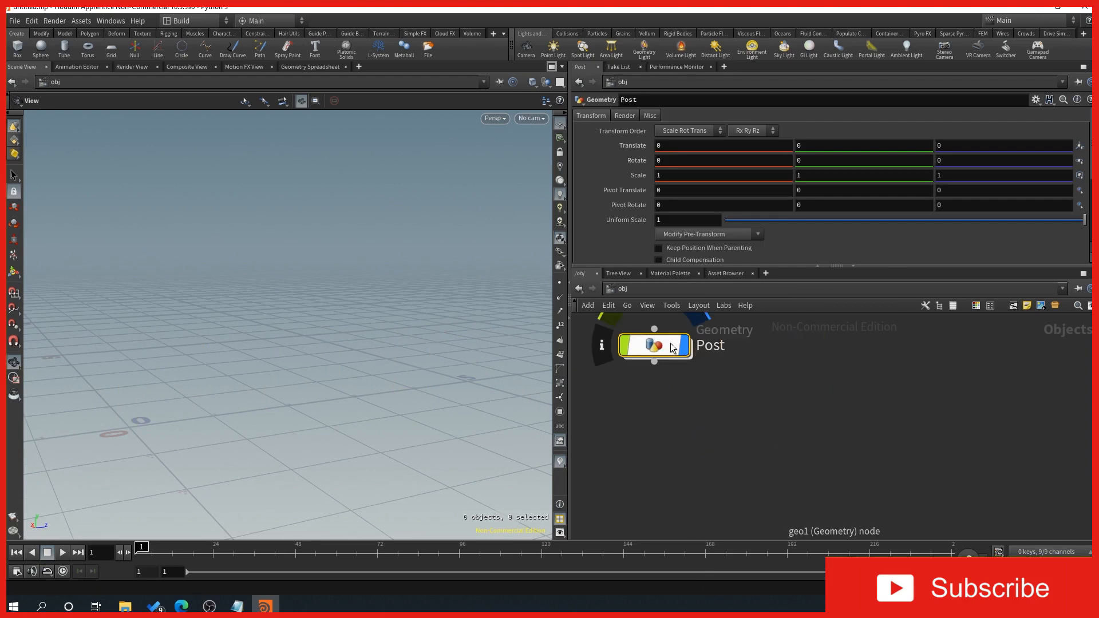
double_click(653, 344)
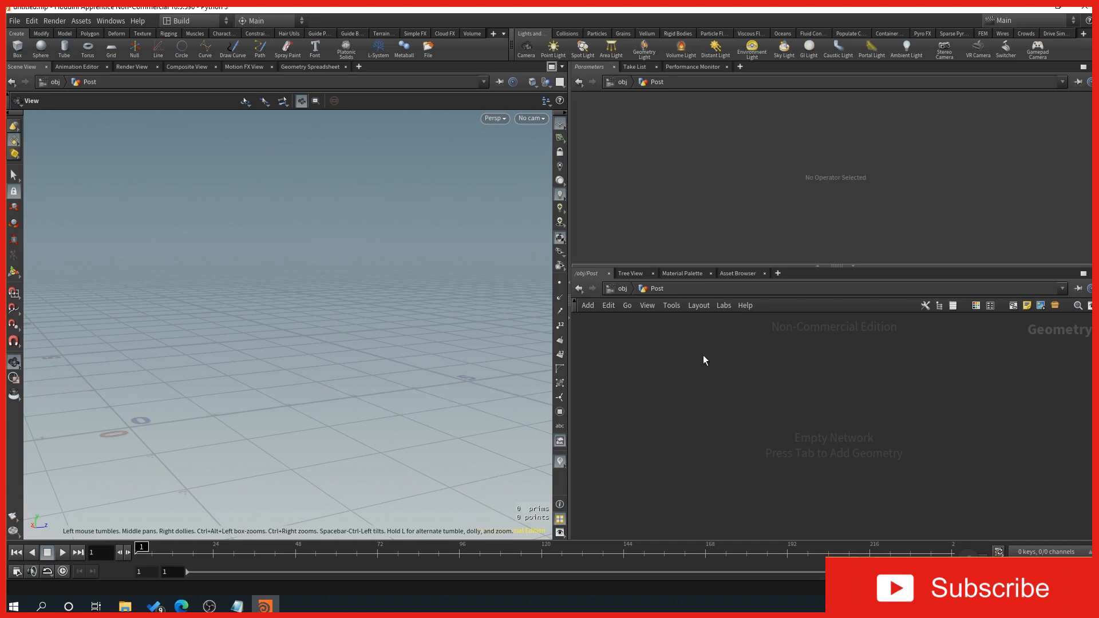
key(tab)
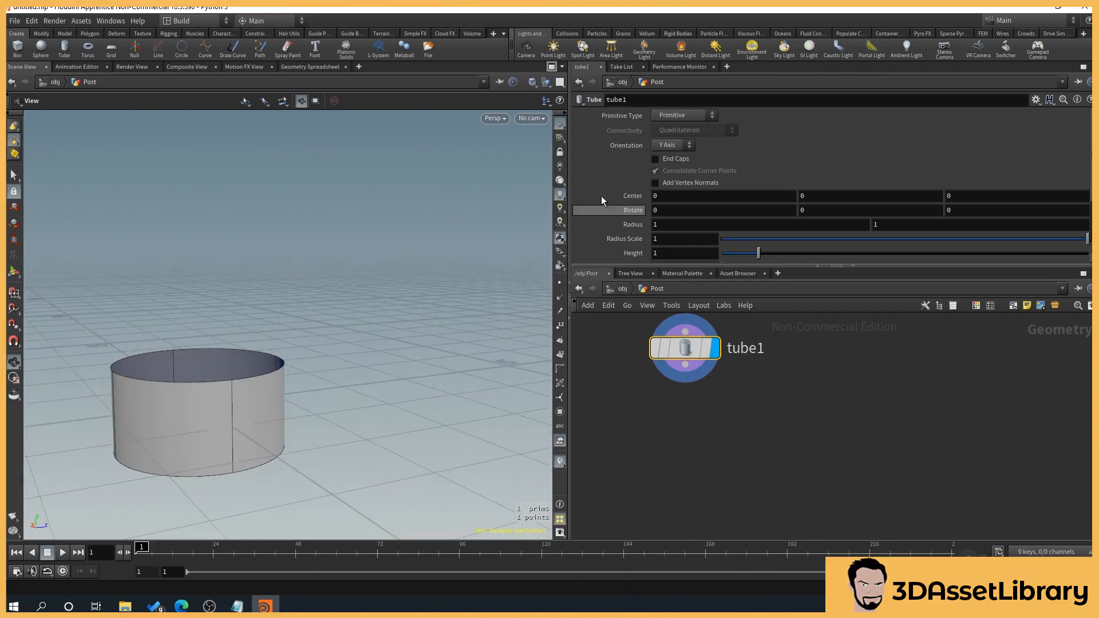
click(684, 114)
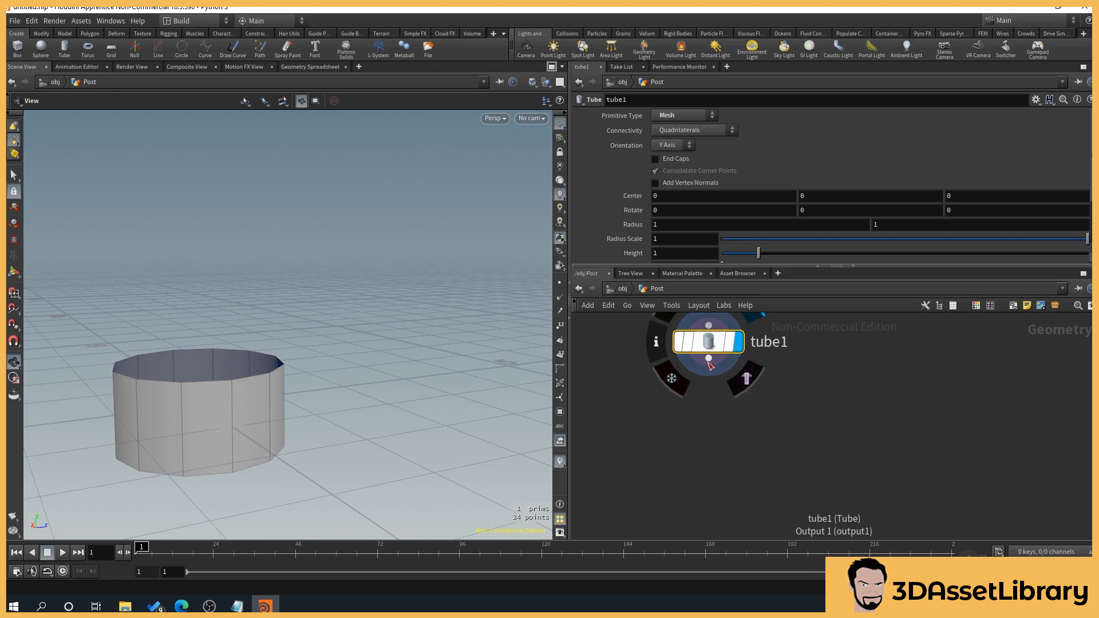
key(Tab)
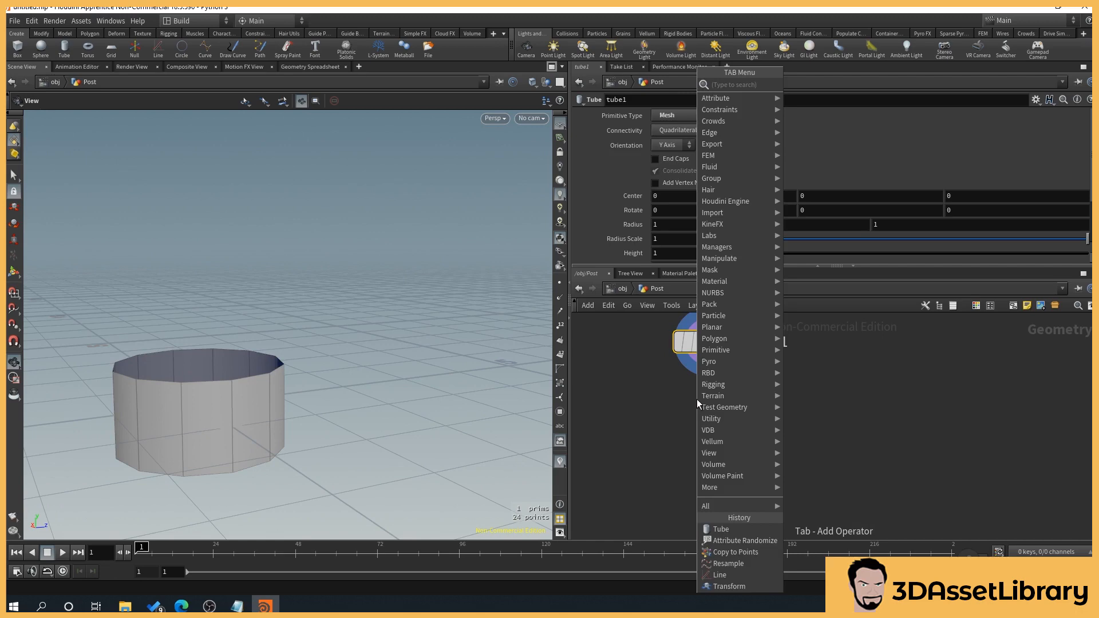
Step: Add polyfill1 under tube1 with Triangle Fan fill, then orbit to check the caps
text(polyf)
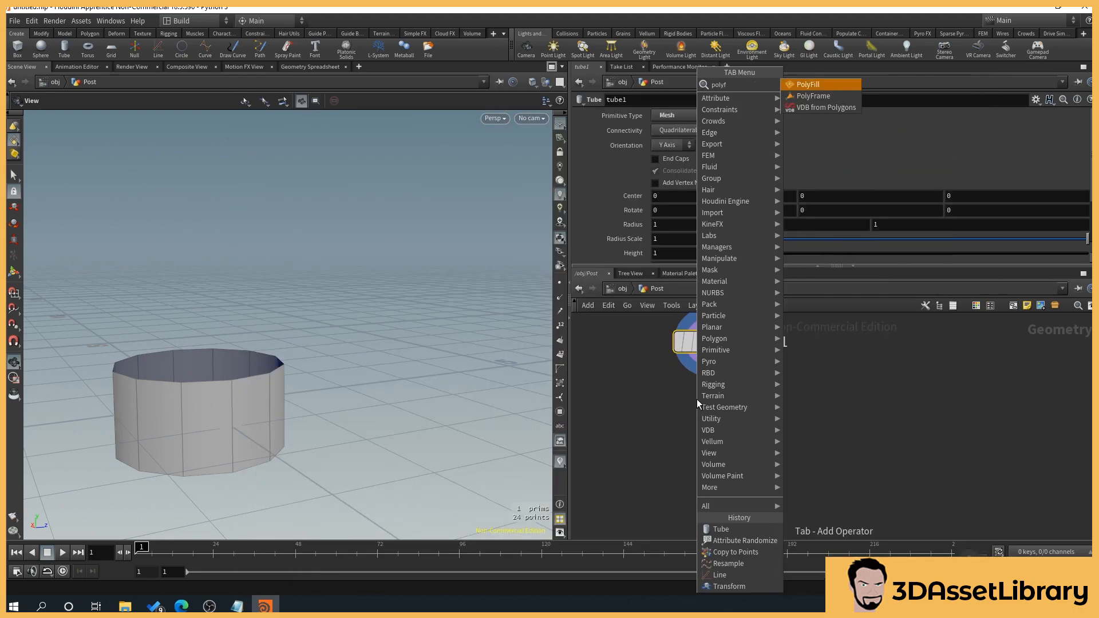
click(807, 84)
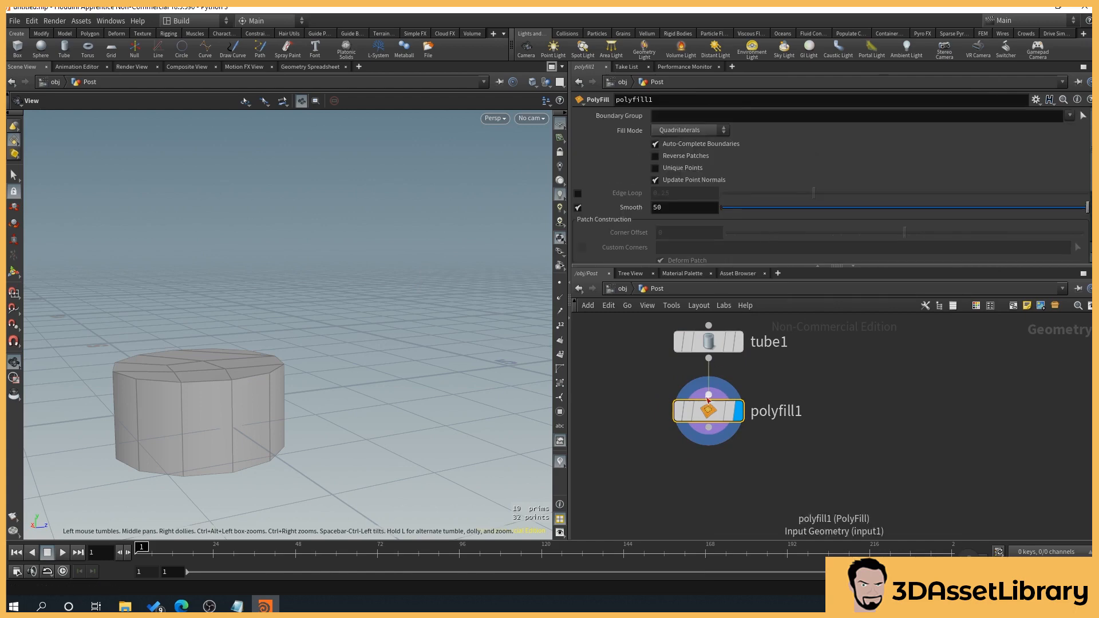
click(690, 130)
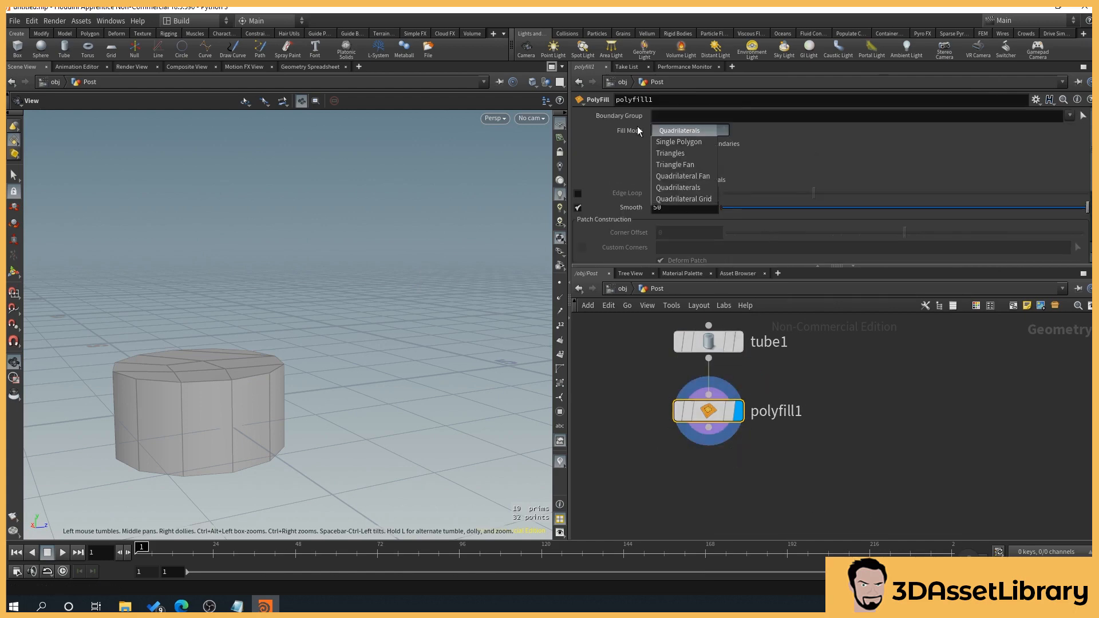
click(675, 164)
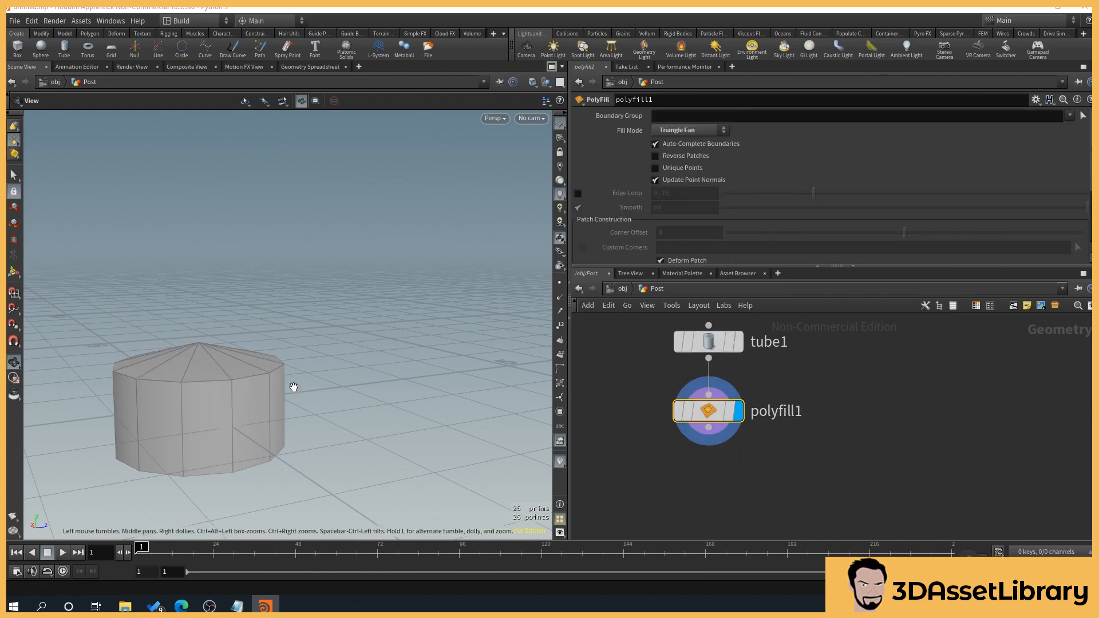
scroll(down, 3)
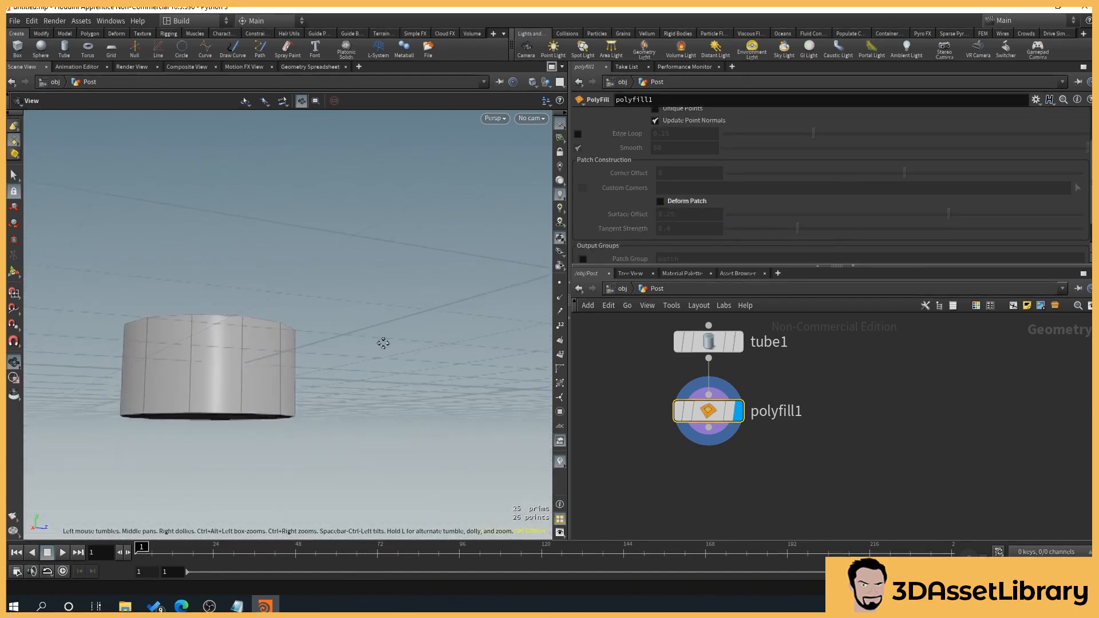
drag(708, 433, 718, 441)
text(tran)
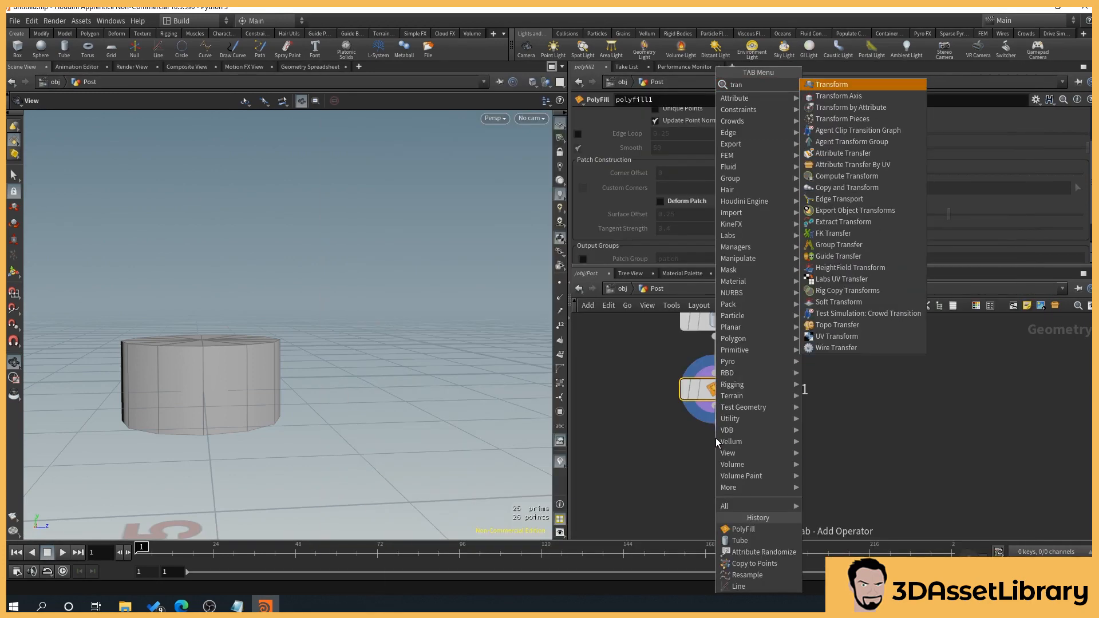
Step: Add transform1 scaling X and Z to 0.1, then set tube1's Center Y to 0.5
click(831, 84)
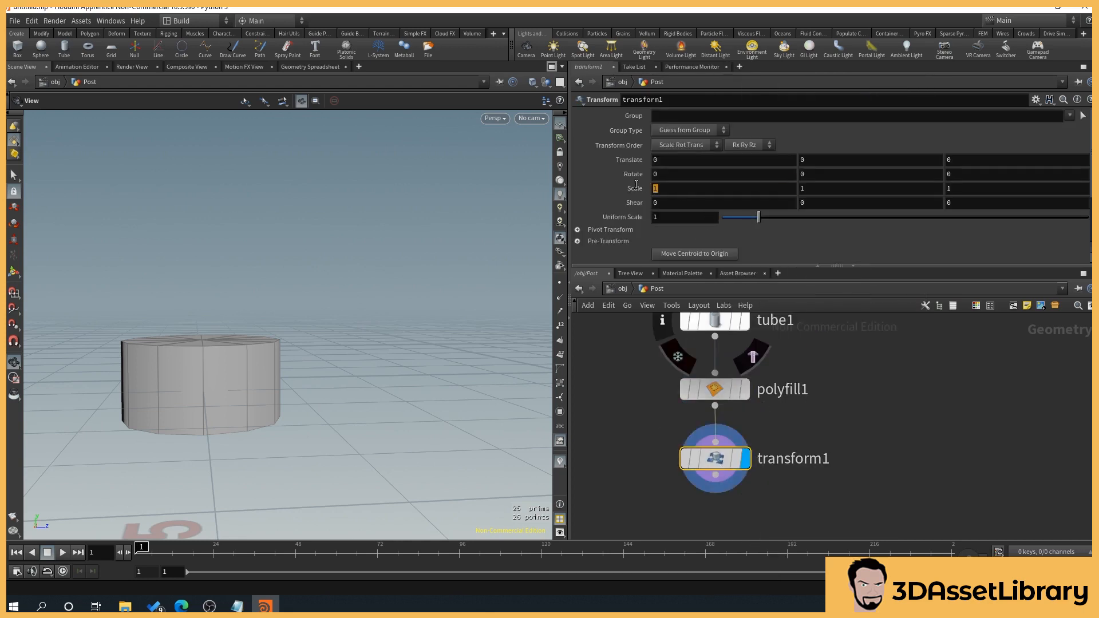
text(.1)
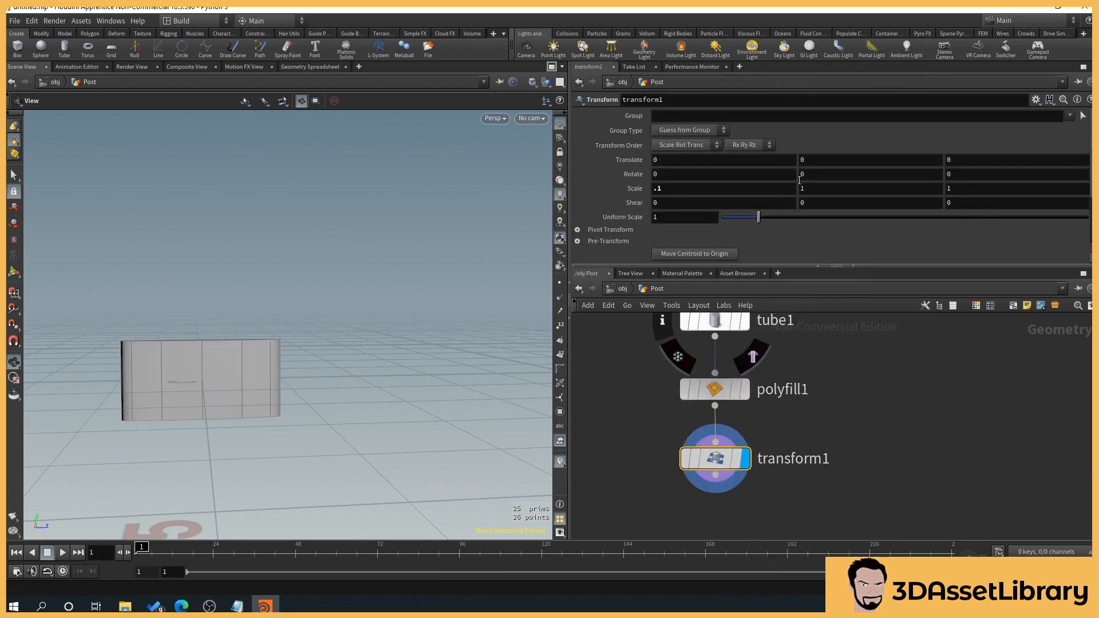
text(.1)
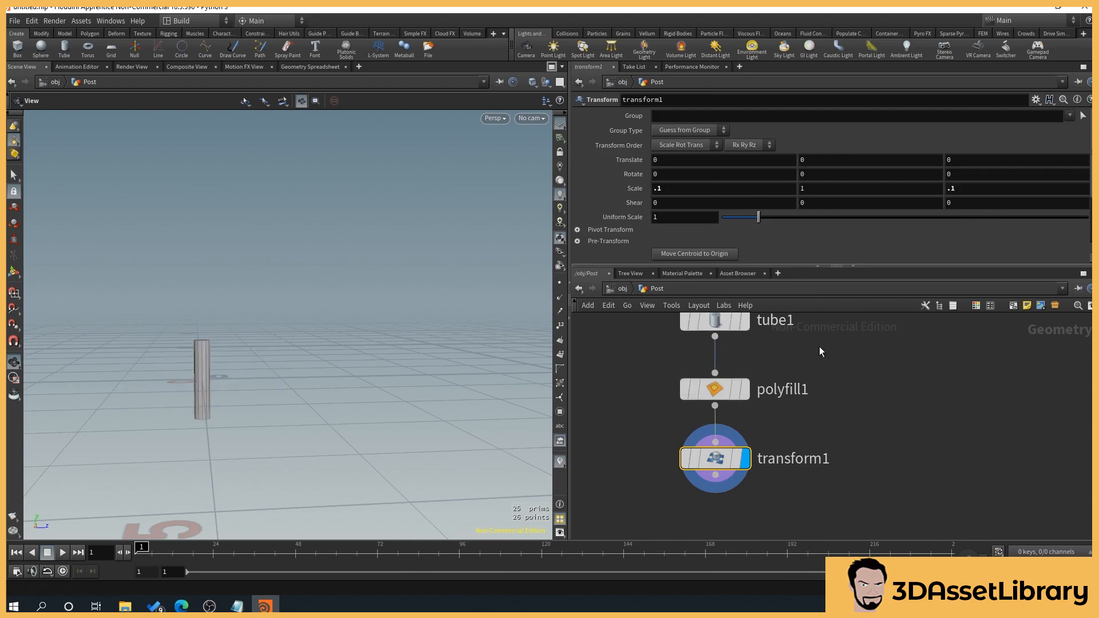
click(714, 322)
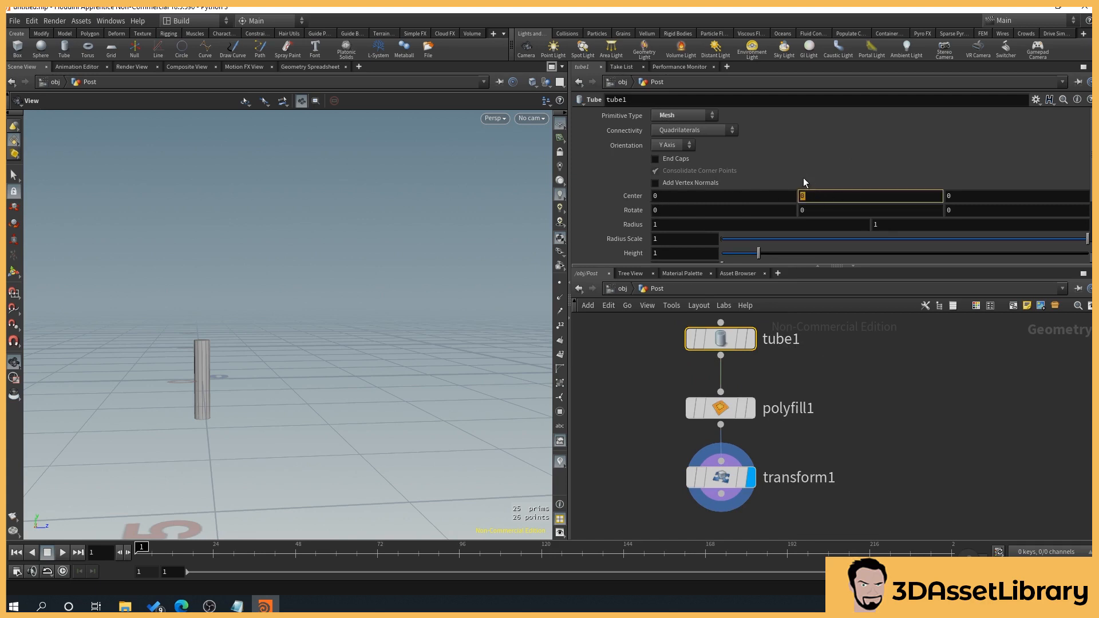
text(.5)
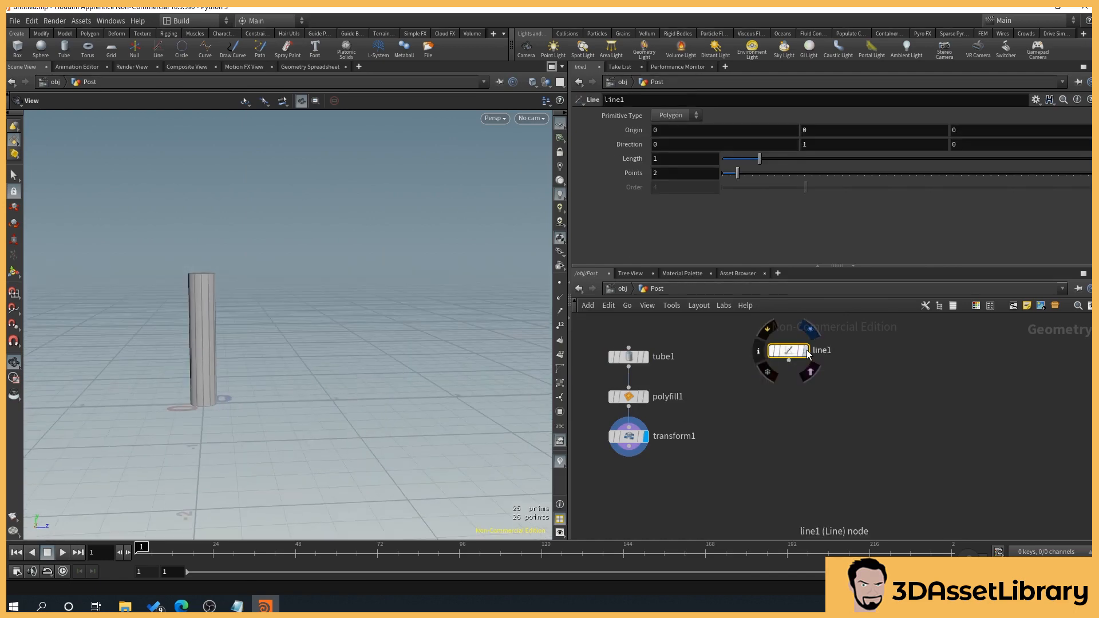
Step: Display line1 and adjust its Length slider, settling on length 1 with 2 points
click(800, 353)
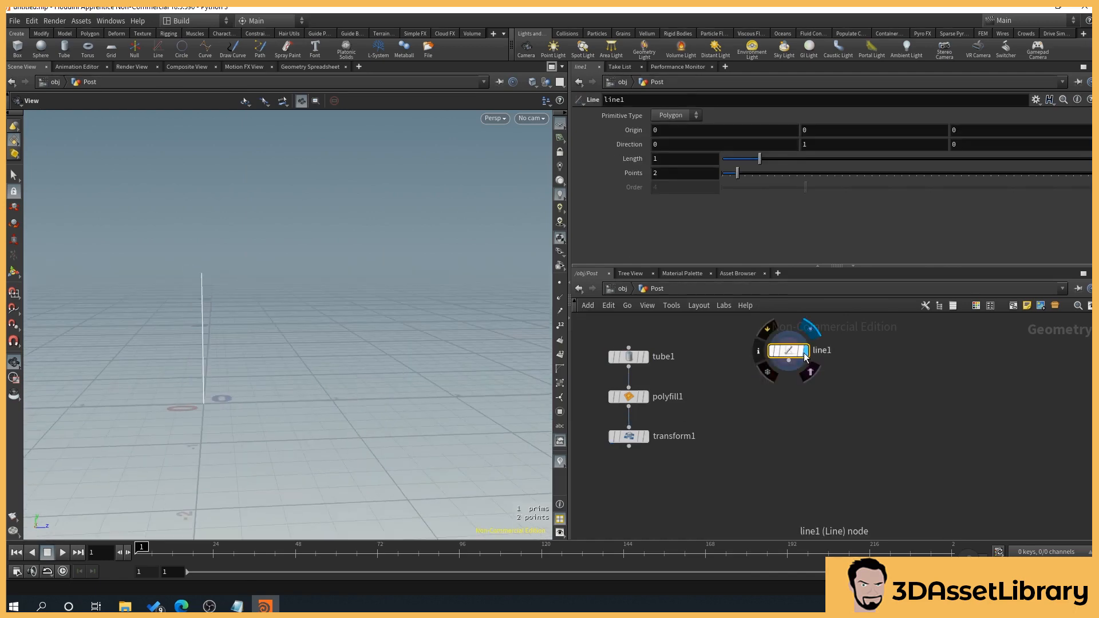
mouse_move(225, 227)
text(1)
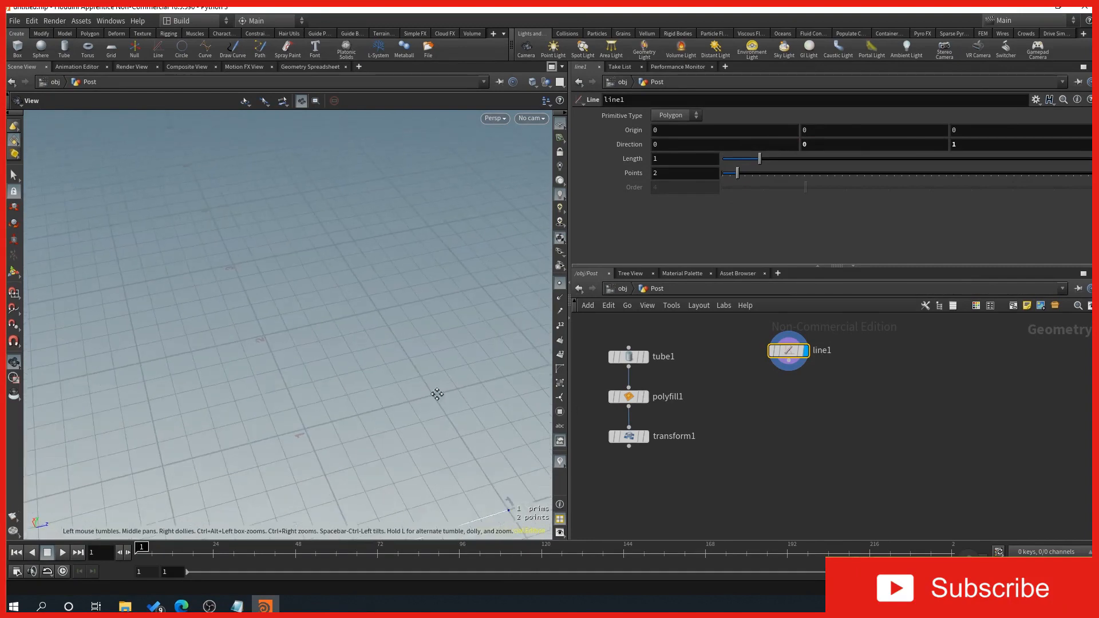
drag(759, 158, 762, 158)
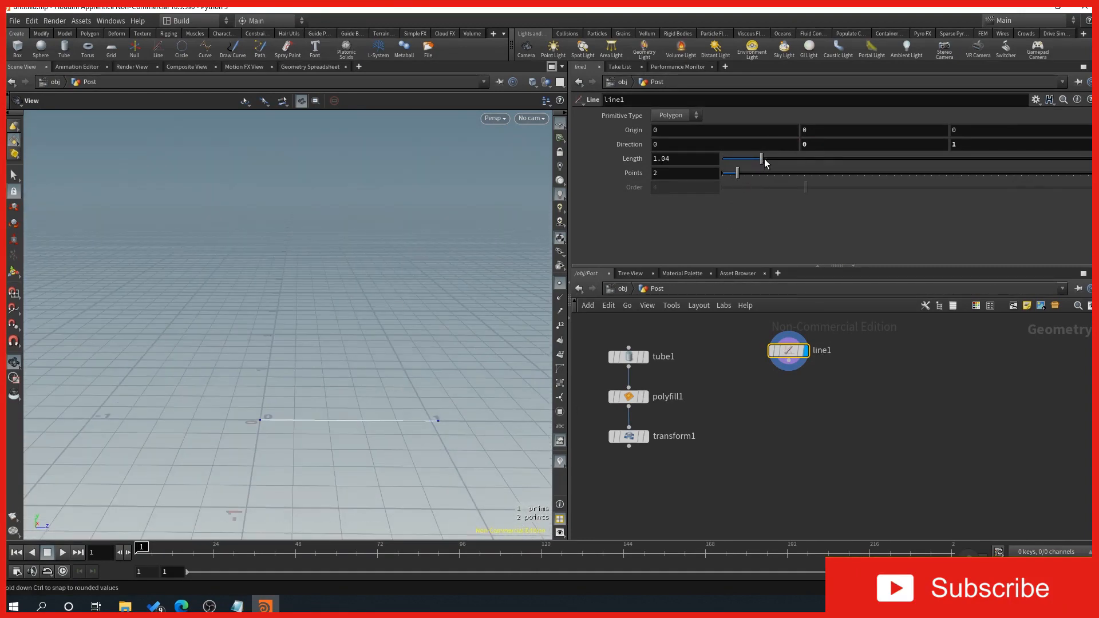
drag(762, 158, 768, 158)
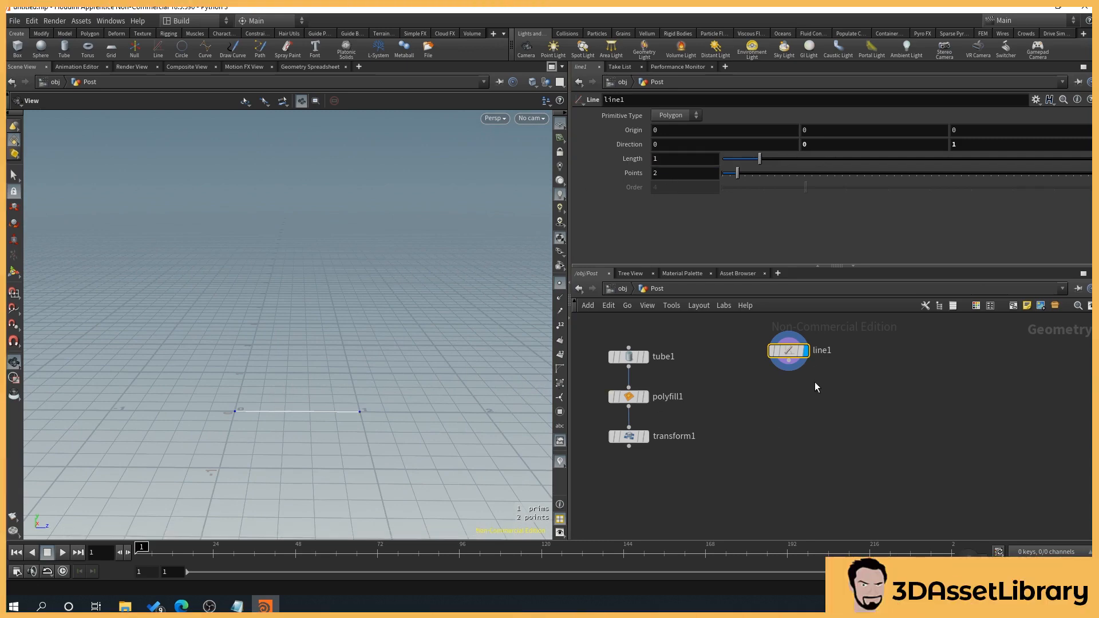
drag(788, 363, 791, 382)
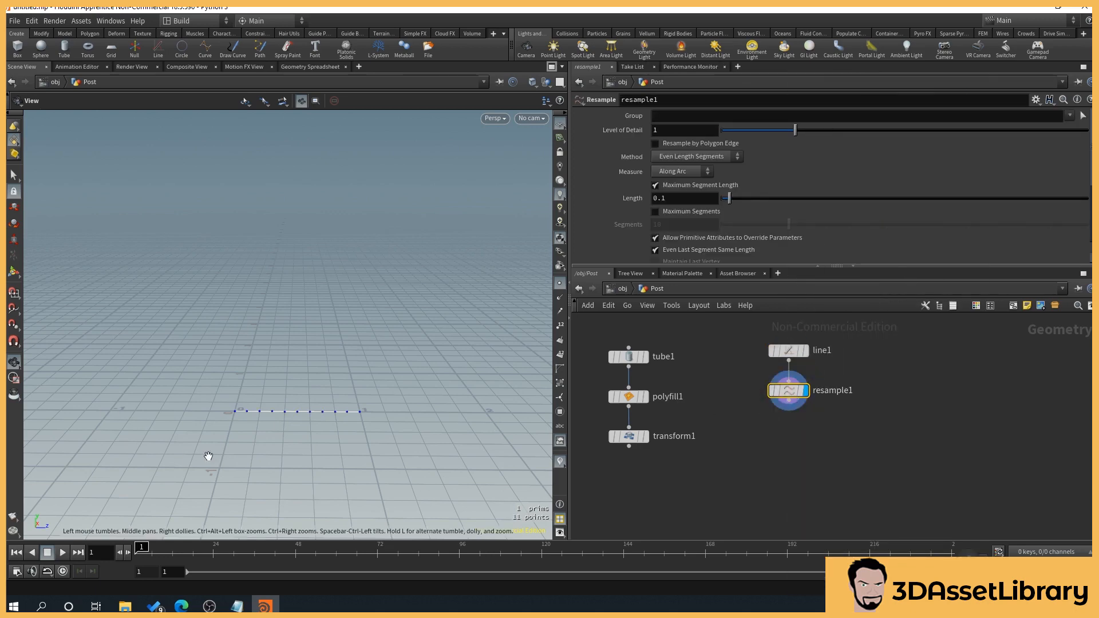
Step: Set resample1's segment length to 0.98, then stretch line1 and return it to 1
click(684, 198)
text(0.98)
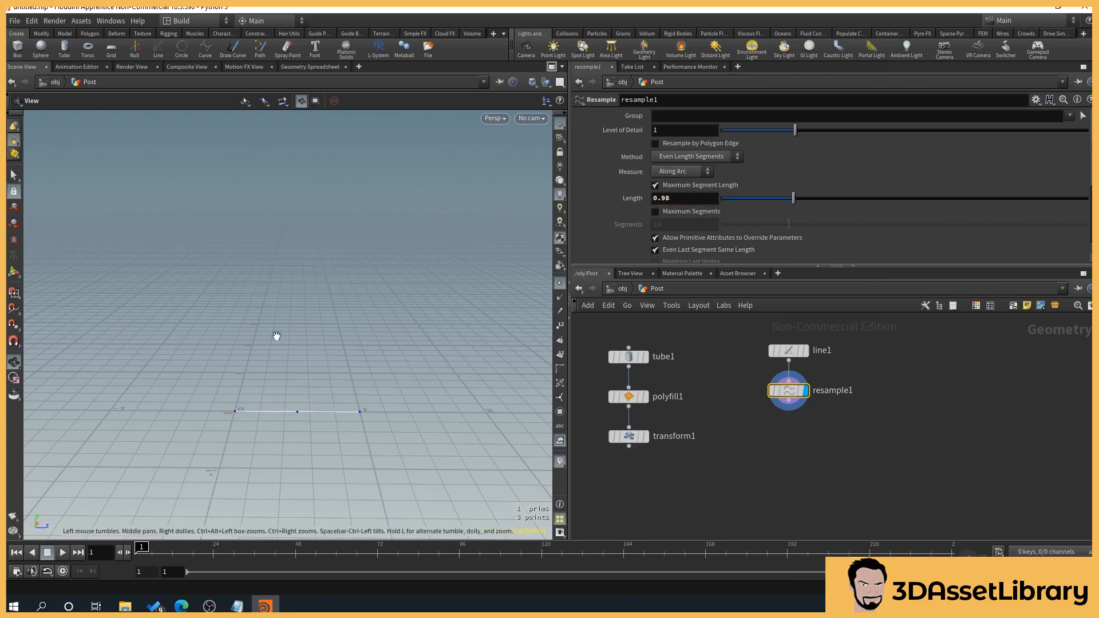
mouse_move(309, 421)
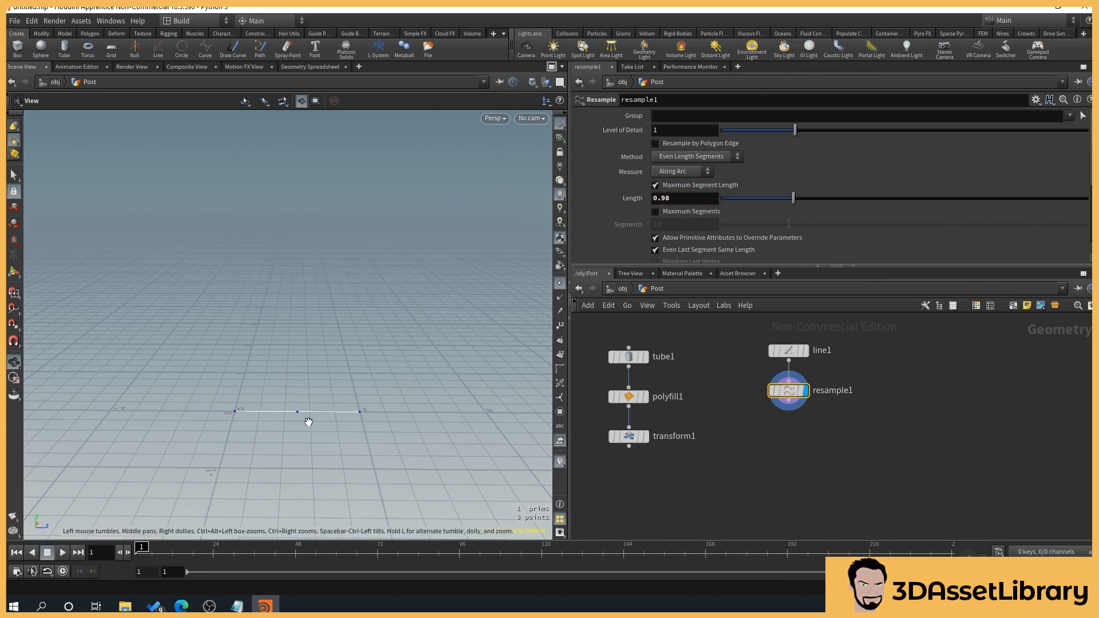
mouse_move(810, 356)
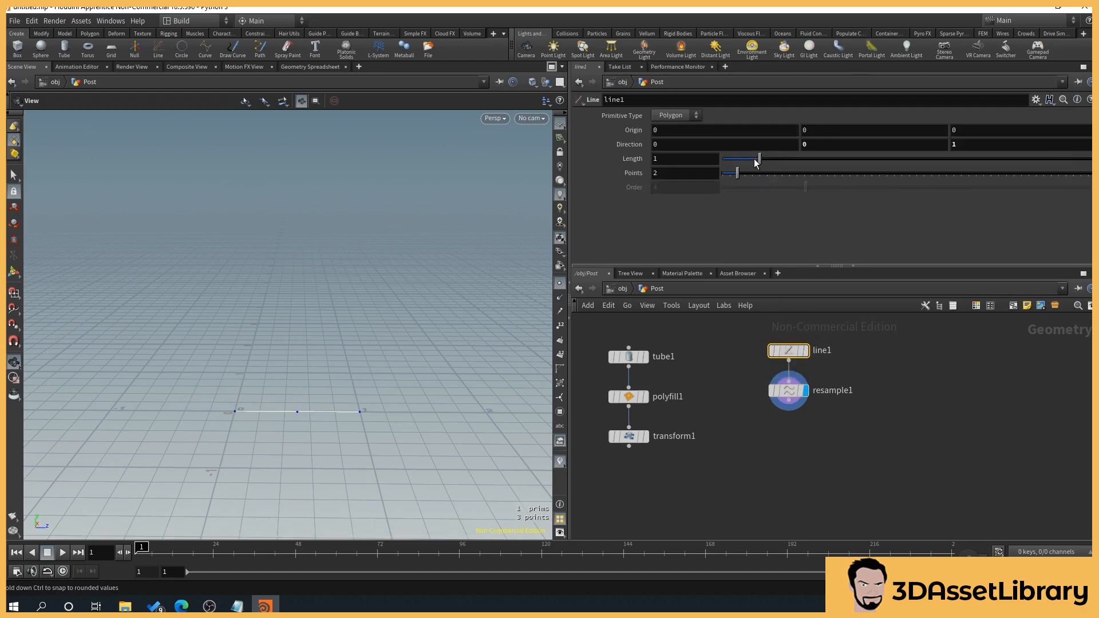
drag(757, 159, 854, 159)
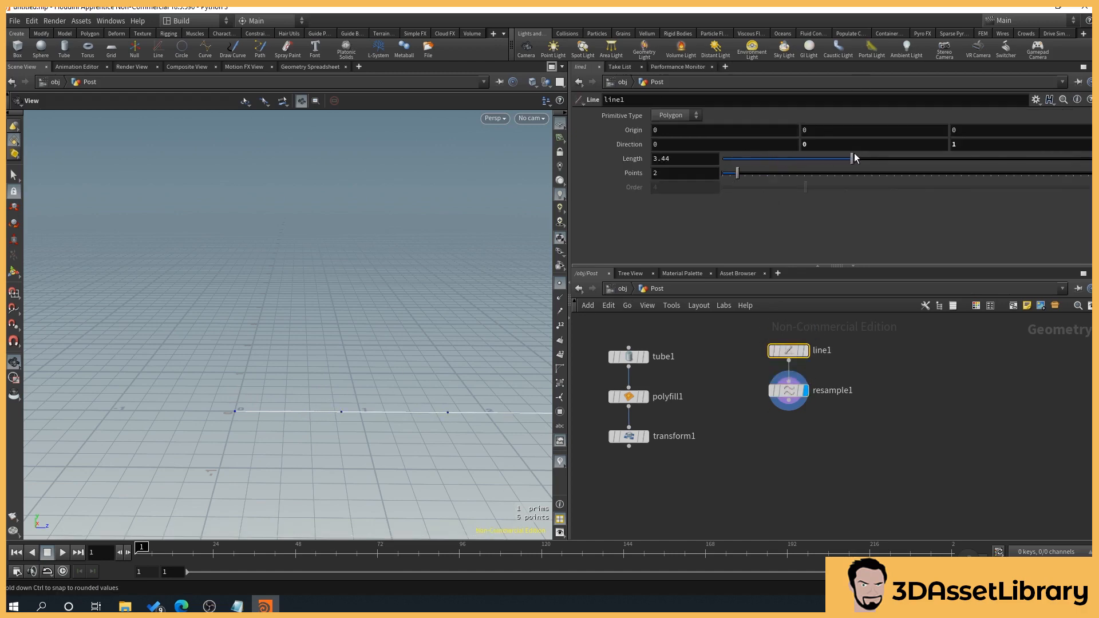
drag(854, 158, 803, 158)
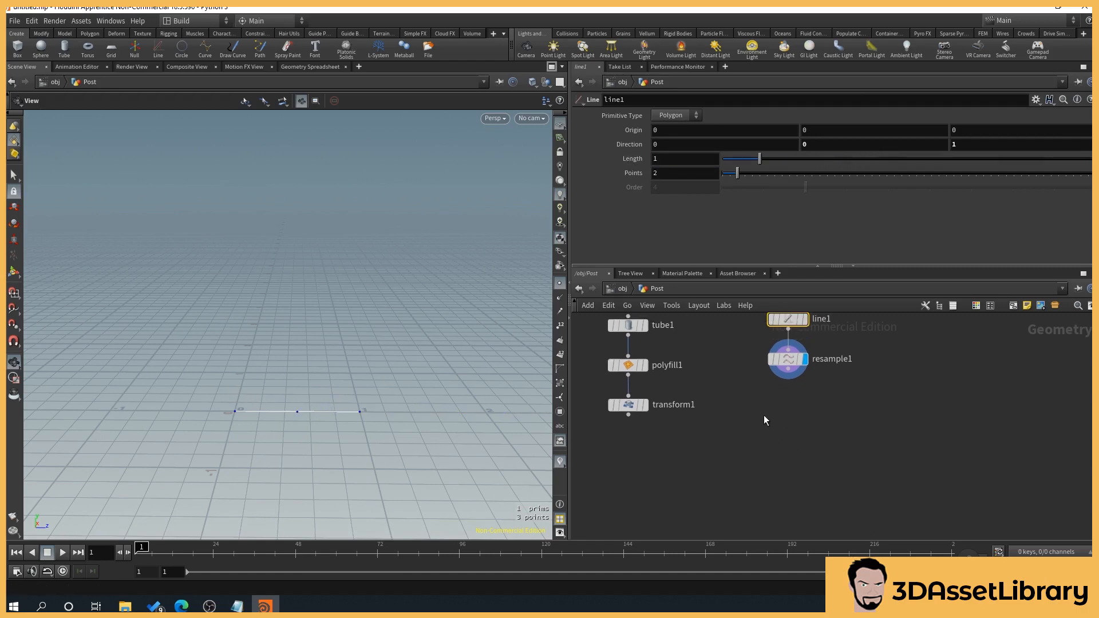
mouse_move(699, 456)
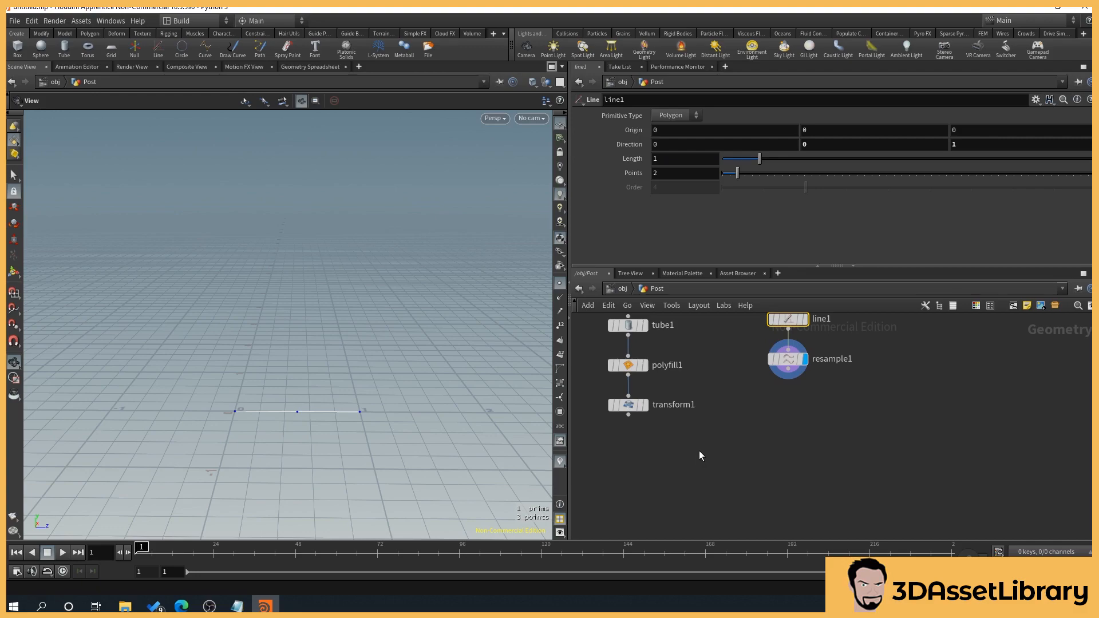
Step: Add a copytopoints1 node and wire the capped tube into it
key(tab)
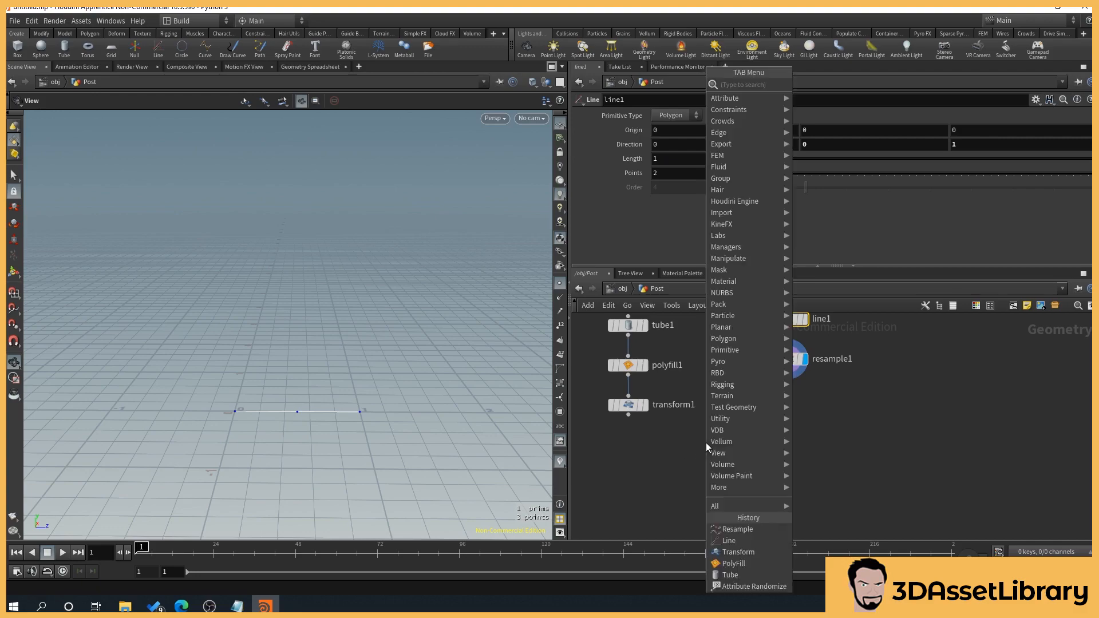
text(copyt)
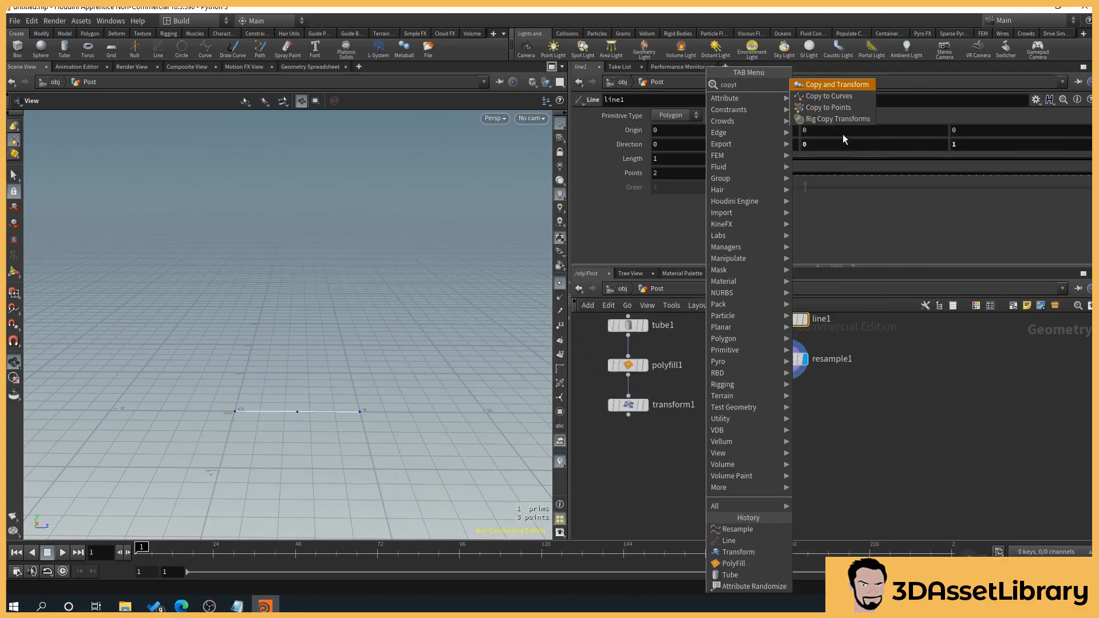
click(828, 107)
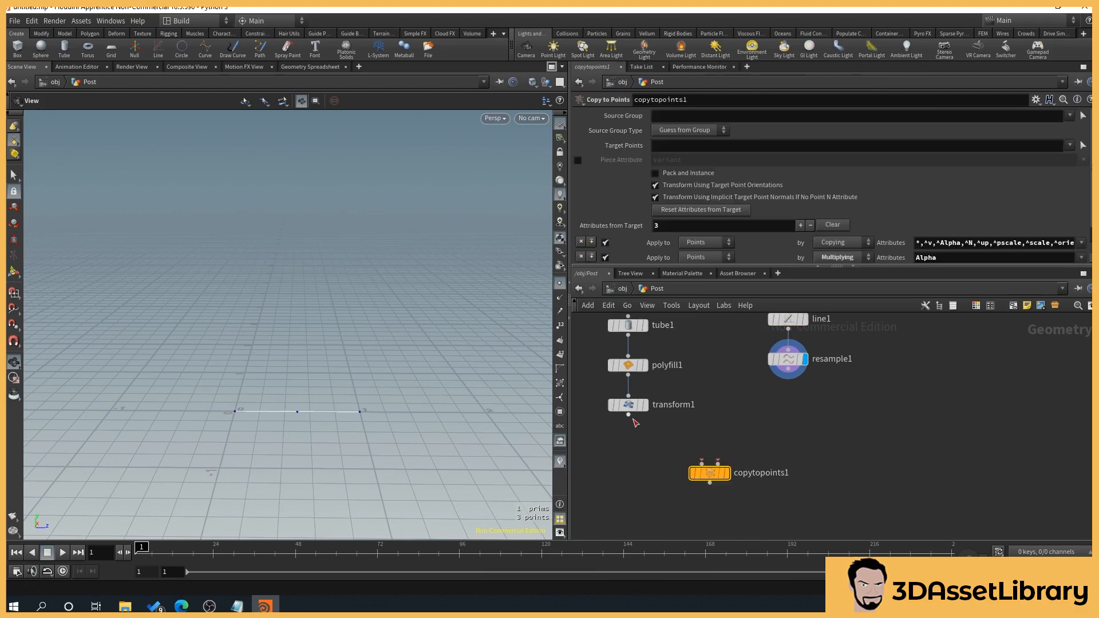
drag(628, 415, 708, 465)
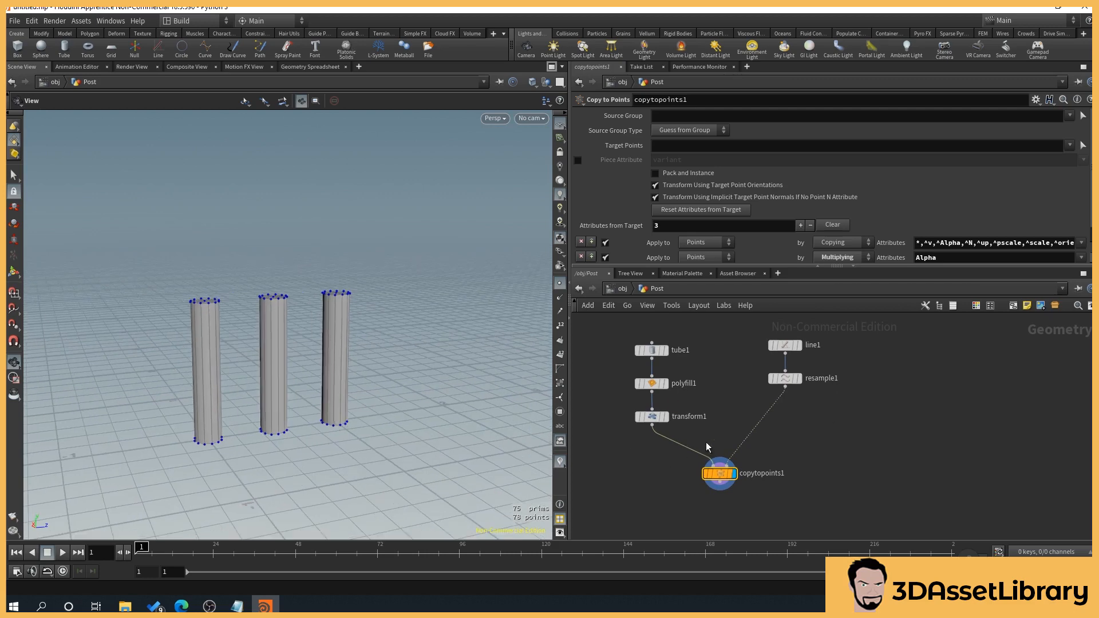
mouse_move(246, 330)
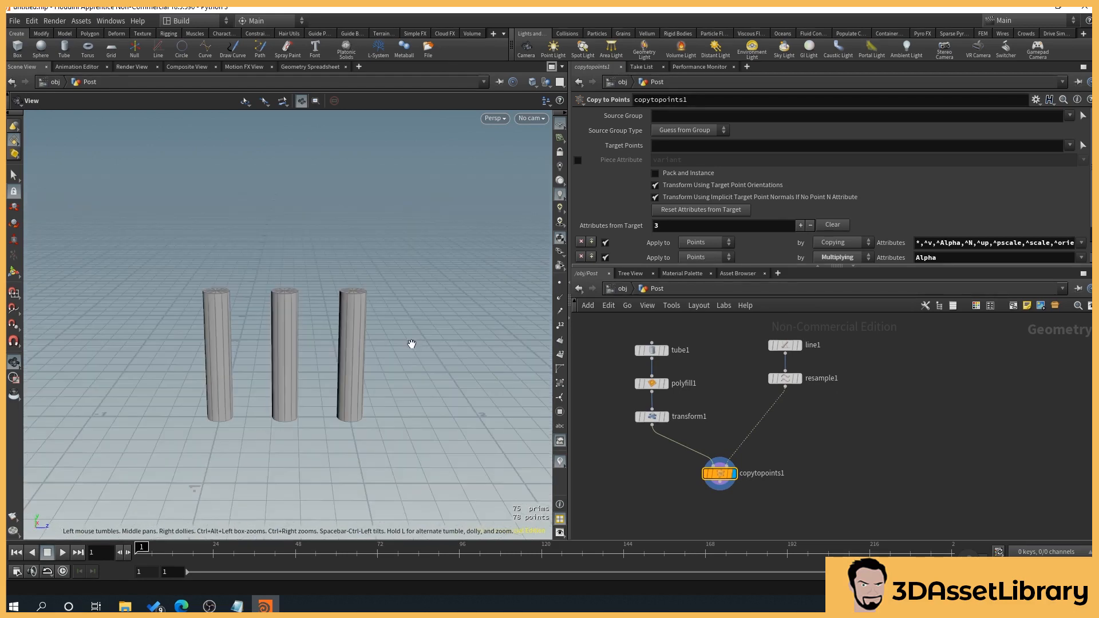
Step: Insert attribrandomize1 with Global Seed 10, then test line1's length and reset it to 1
key(tab)
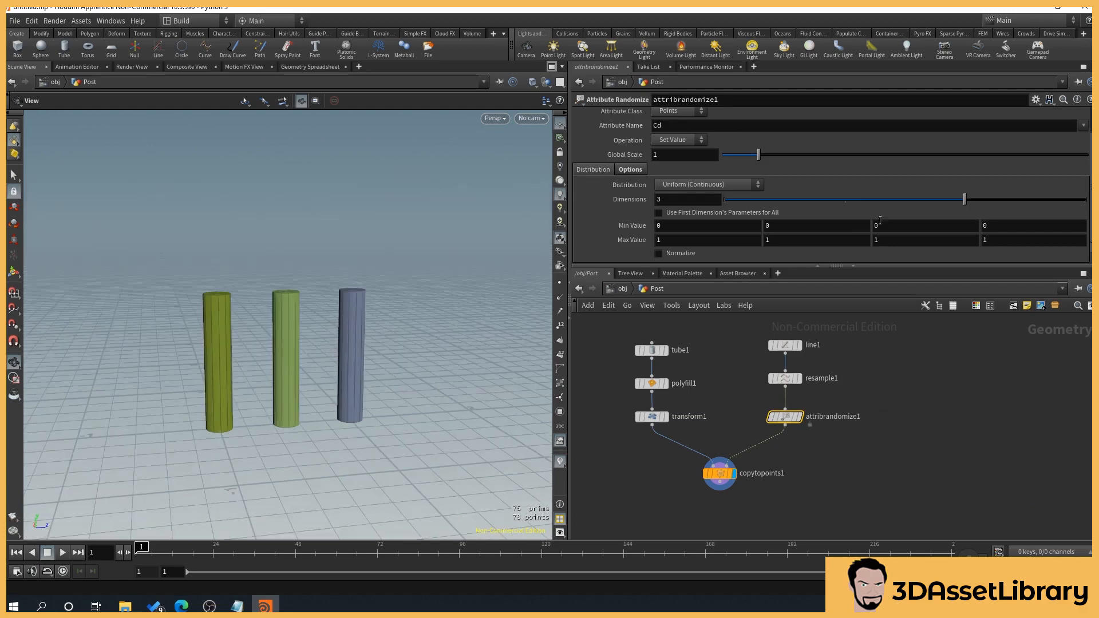
click(630, 169)
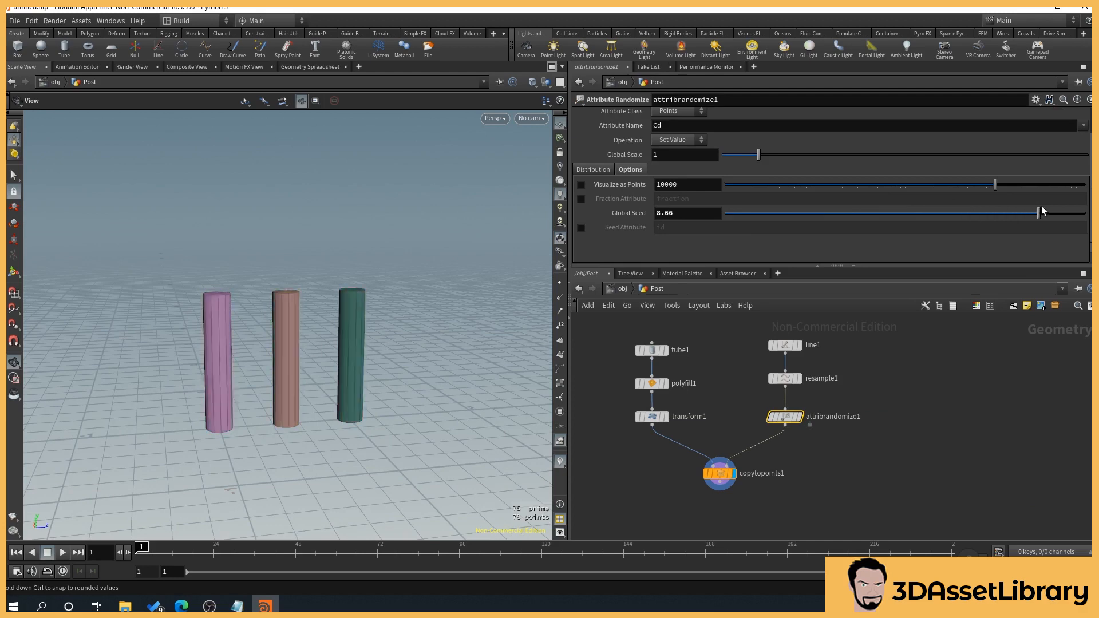
drag(1037, 213, 1087, 213)
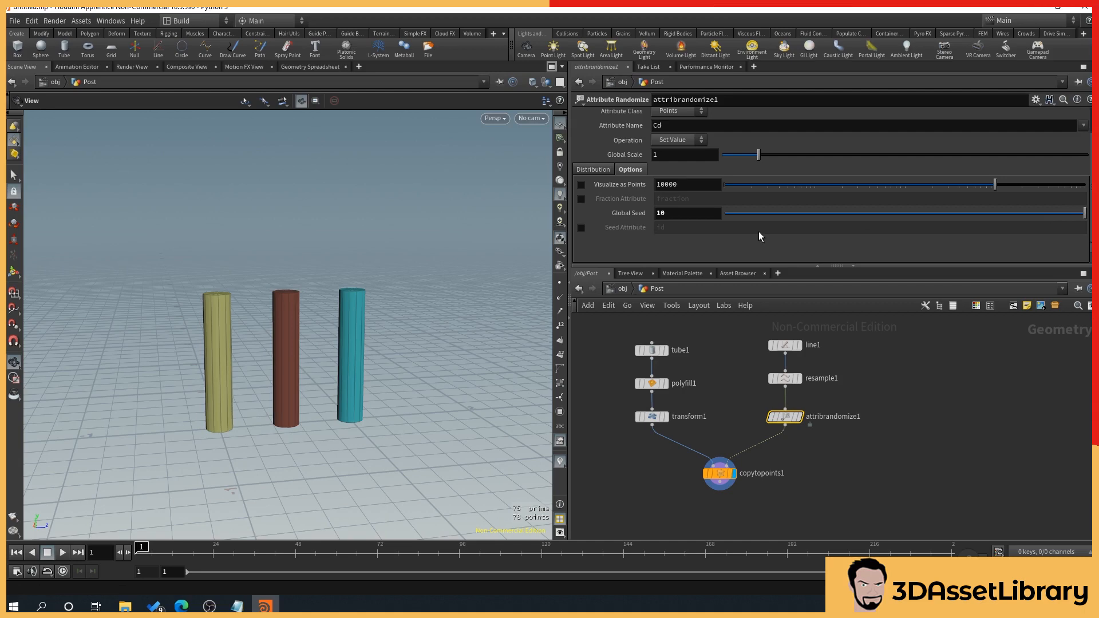
click(593, 169)
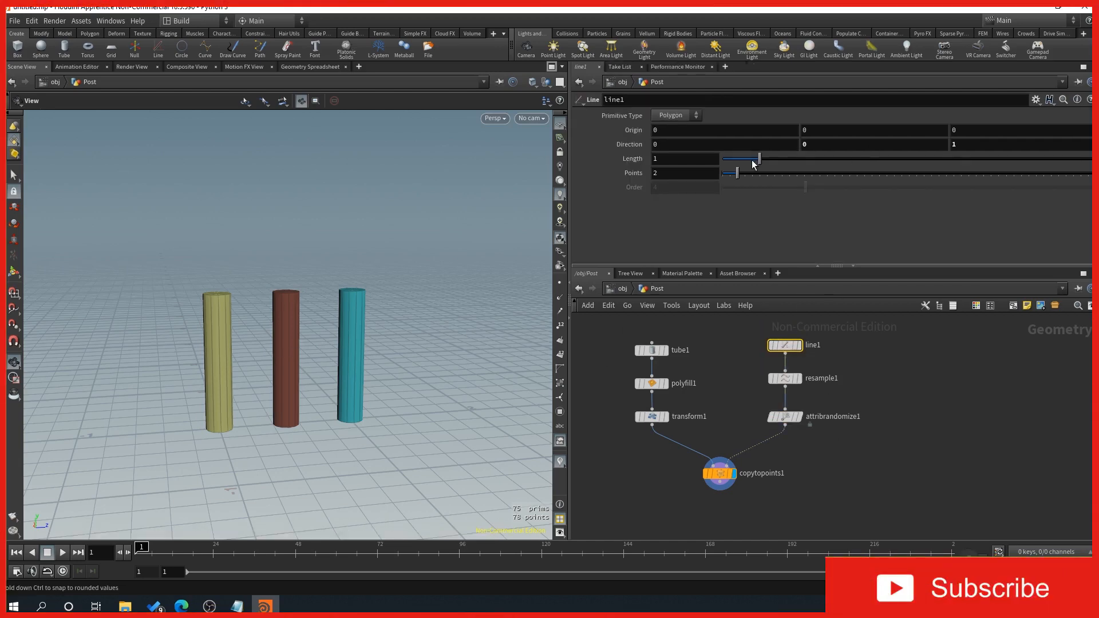
drag(757, 159, 831, 158)
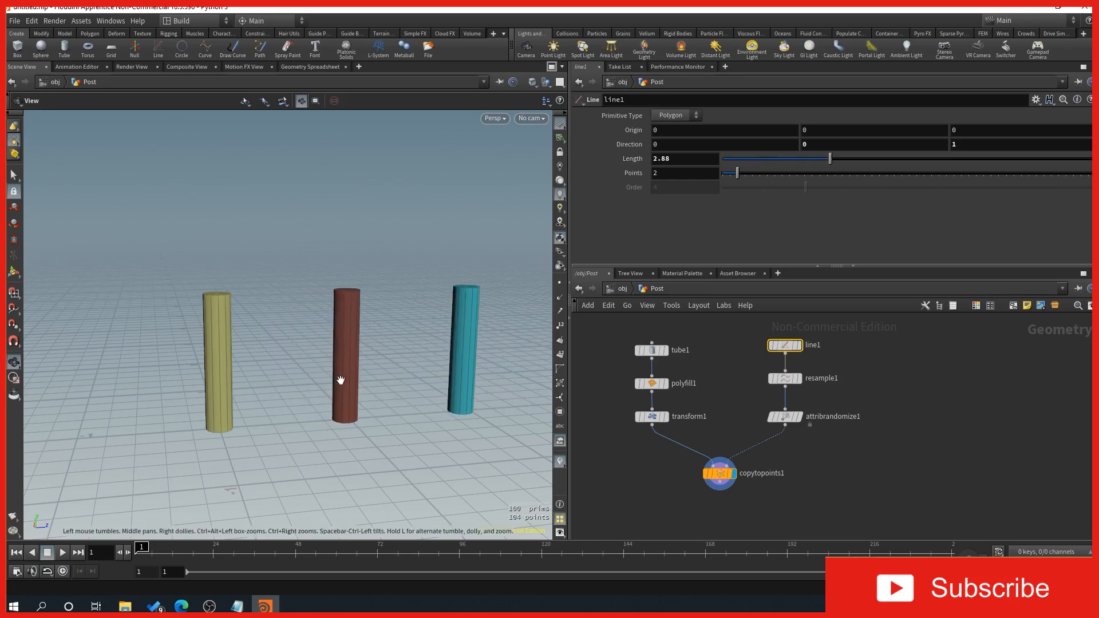
drag(340, 380, 323, 419)
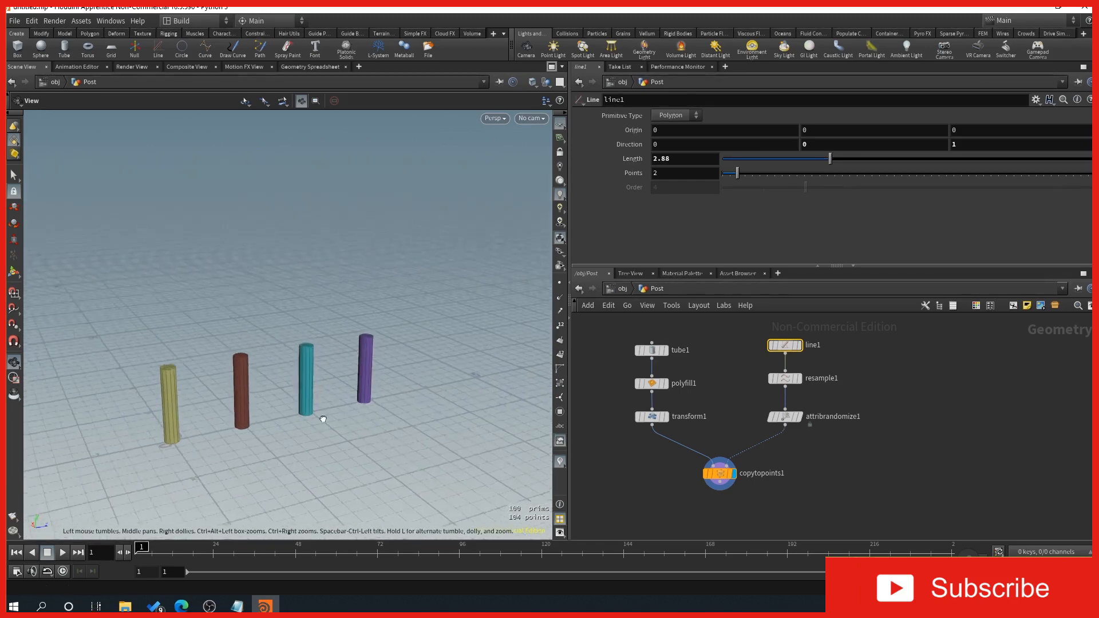
drag(831, 159, 854, 159)
text(1)
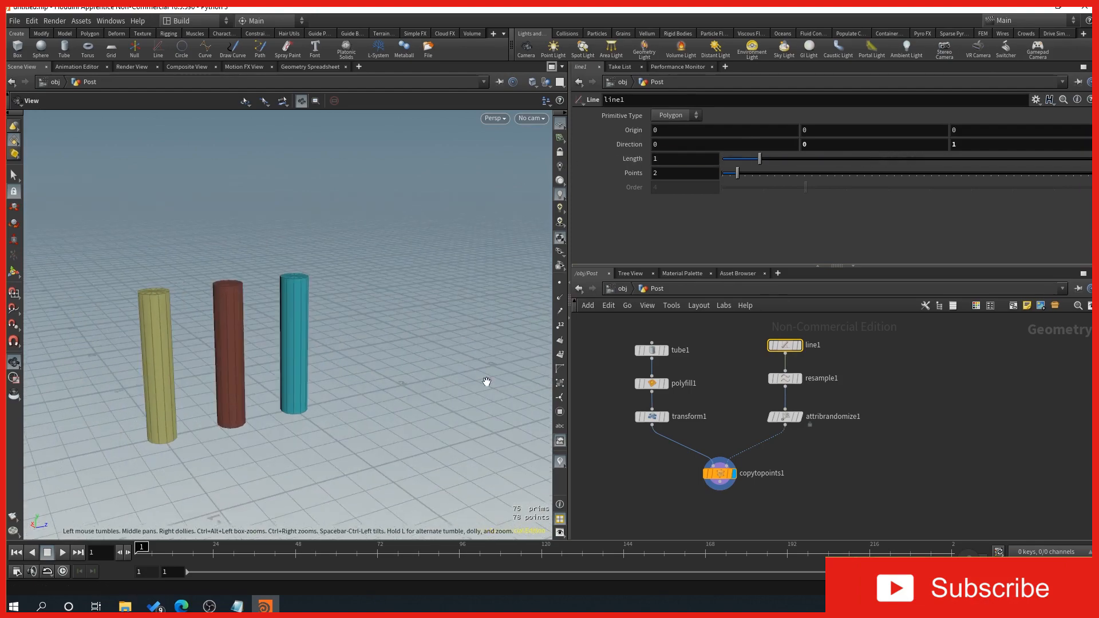
Step: Change attribrandomize1's Attribute Name from Cd to pscale
click(784, 416)
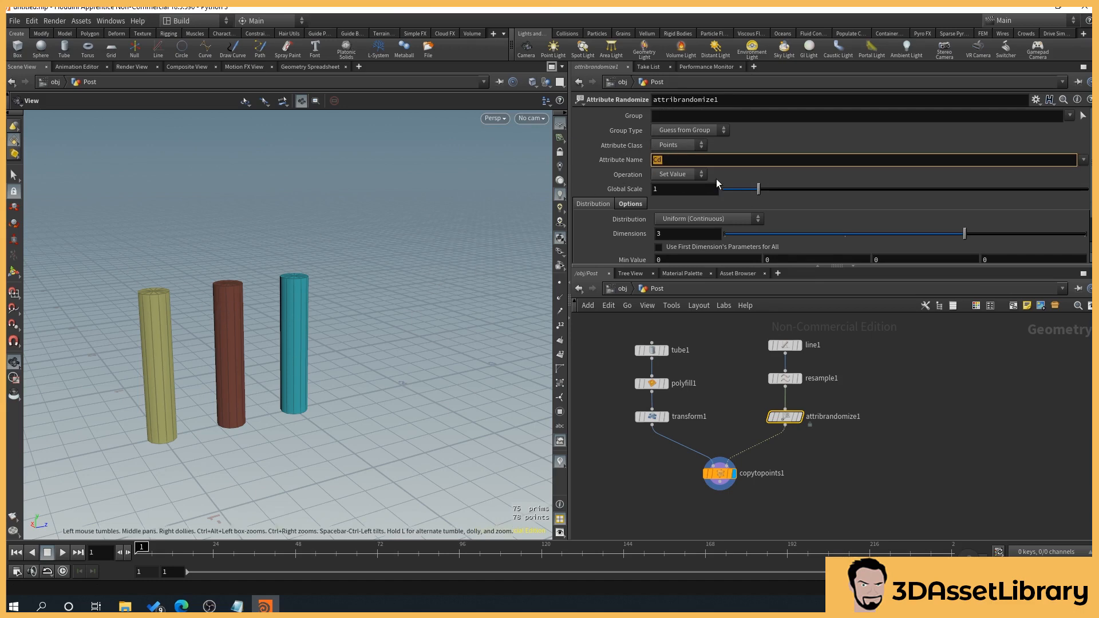
text(ps)
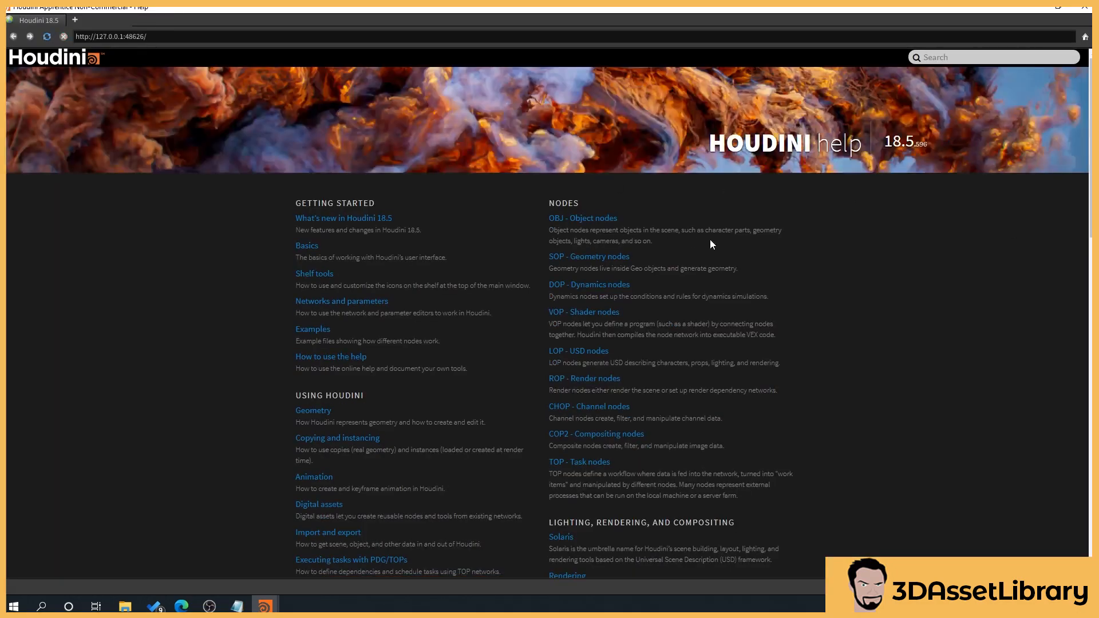
Step: Finish entering pscale as the attribute name and close the Houdini Help window
text(scale)
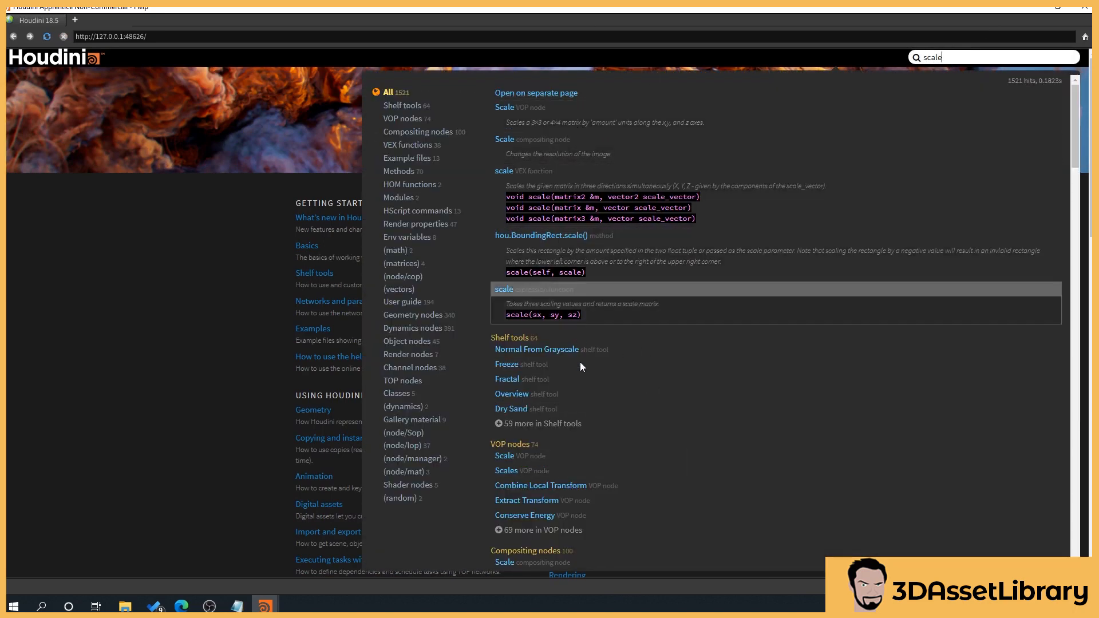
click(989, 57)
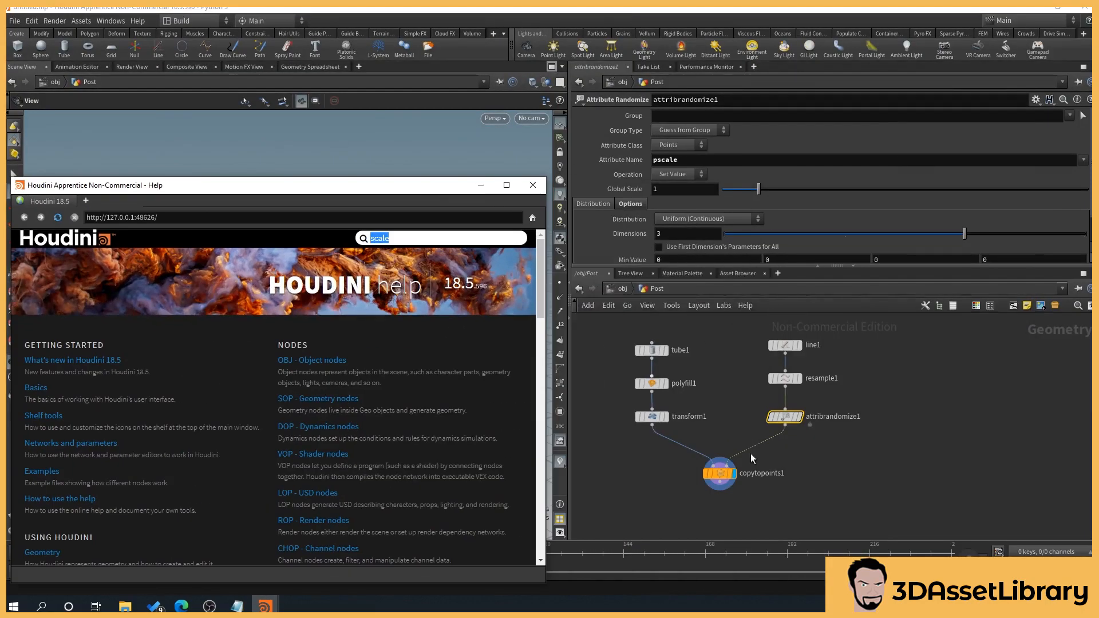
mouse_move(796, 424)
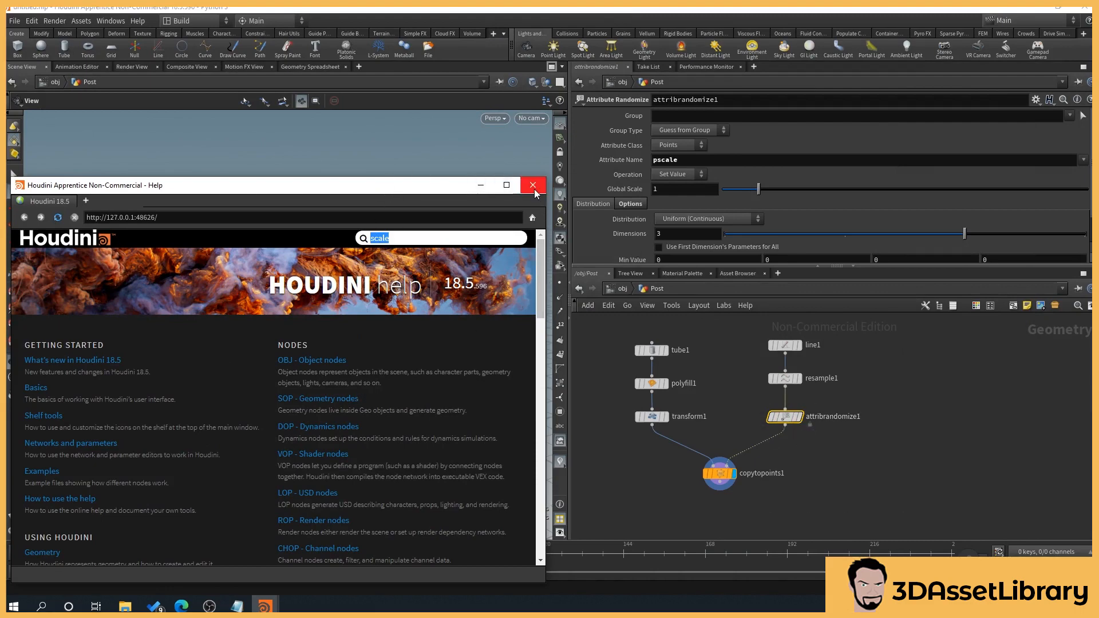
mouse_move(649, 263)
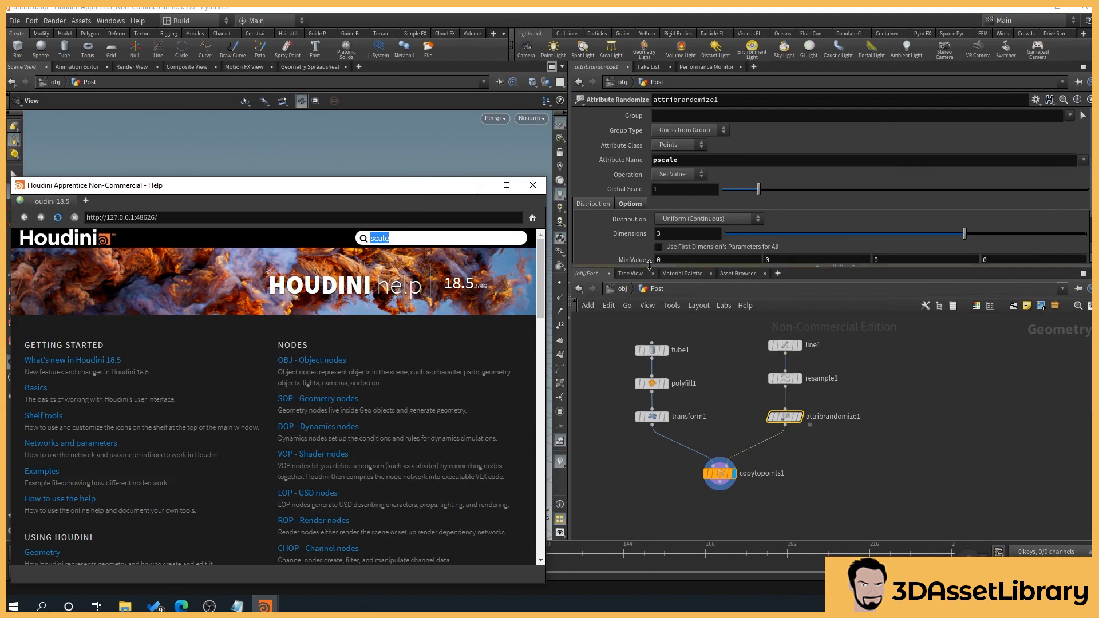
click(531, 185)
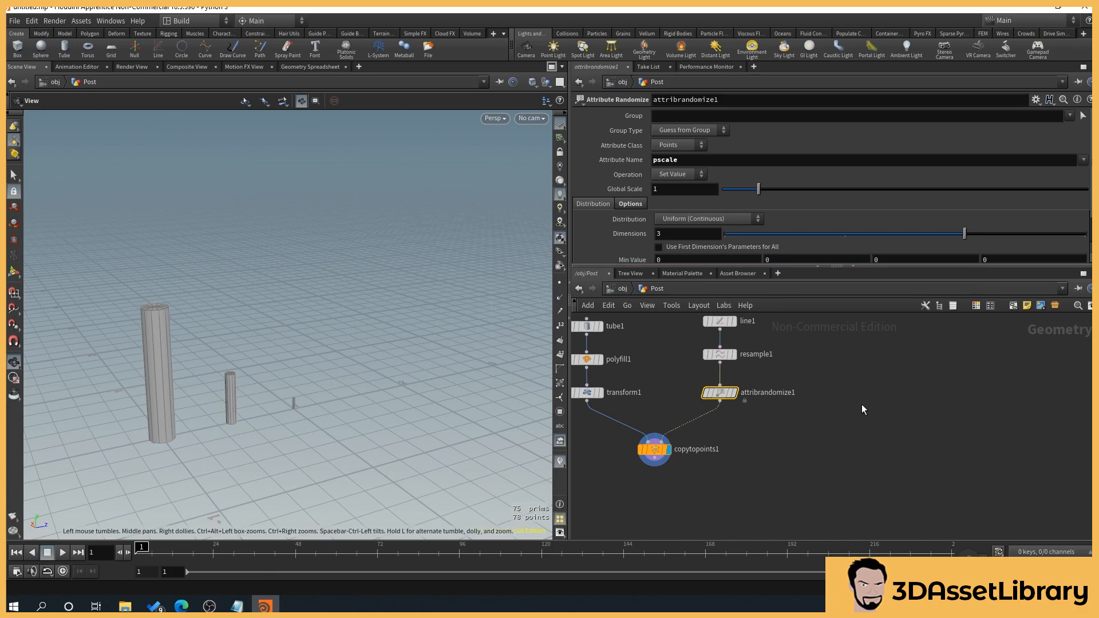
mouse_move(775, 363)
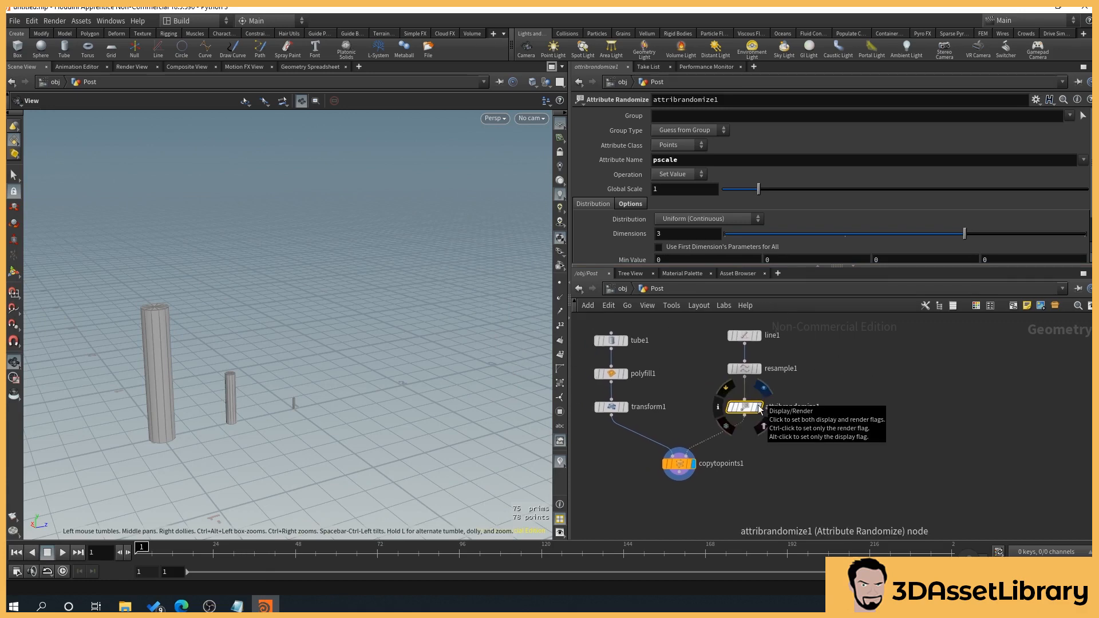
Step: Set attribrandomize1's Dimensions to 1 for a single 0–1 pscale value
click(743, 408)
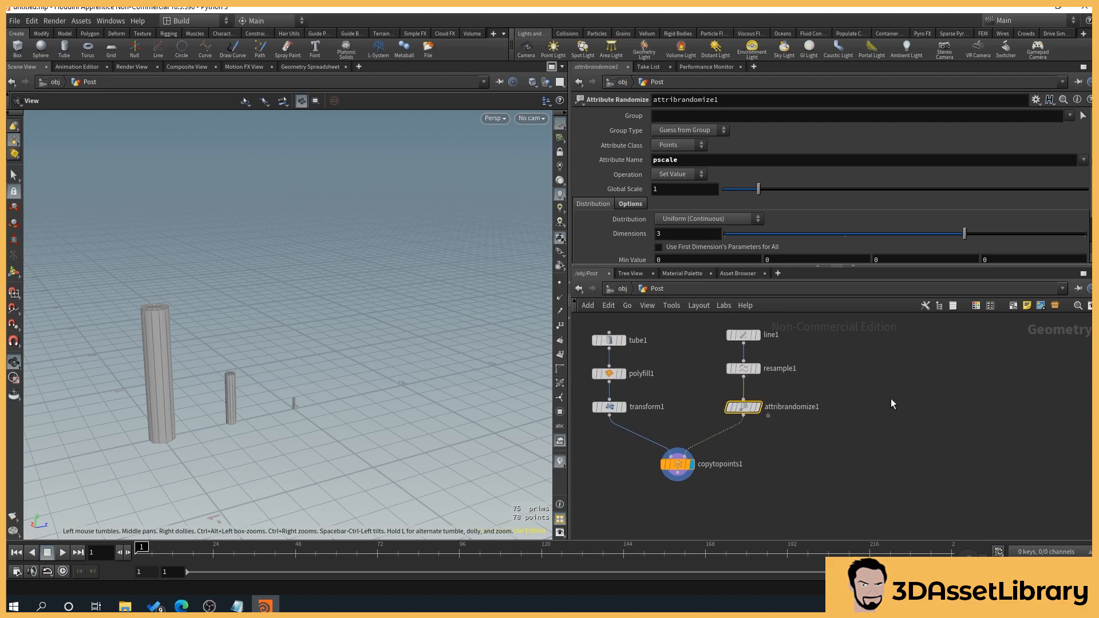
mouse_move(872, 412)
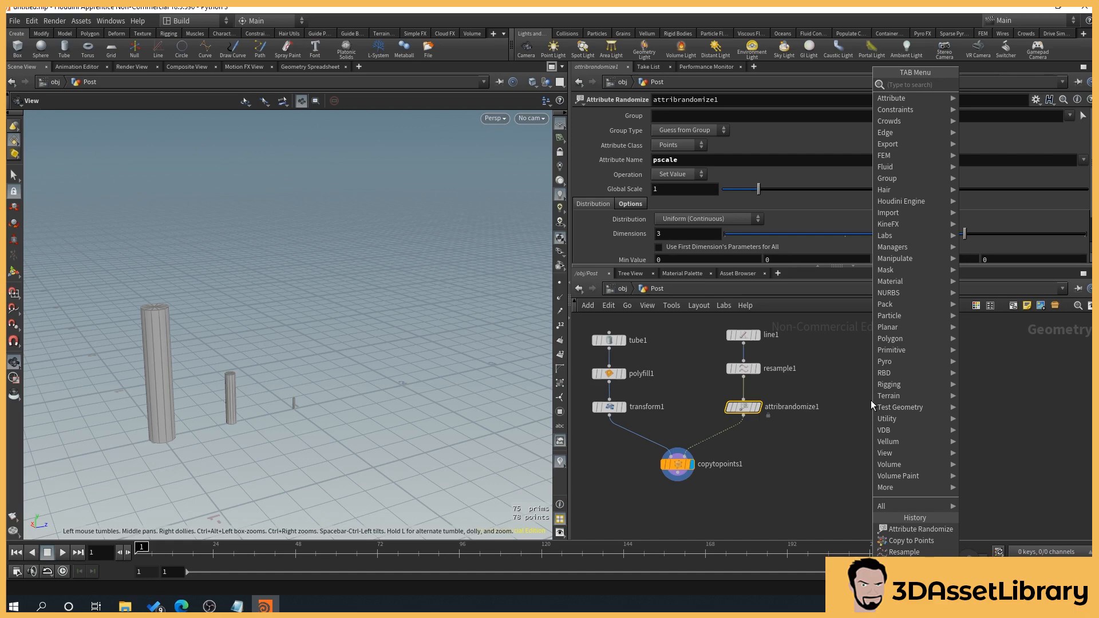
text(fil)
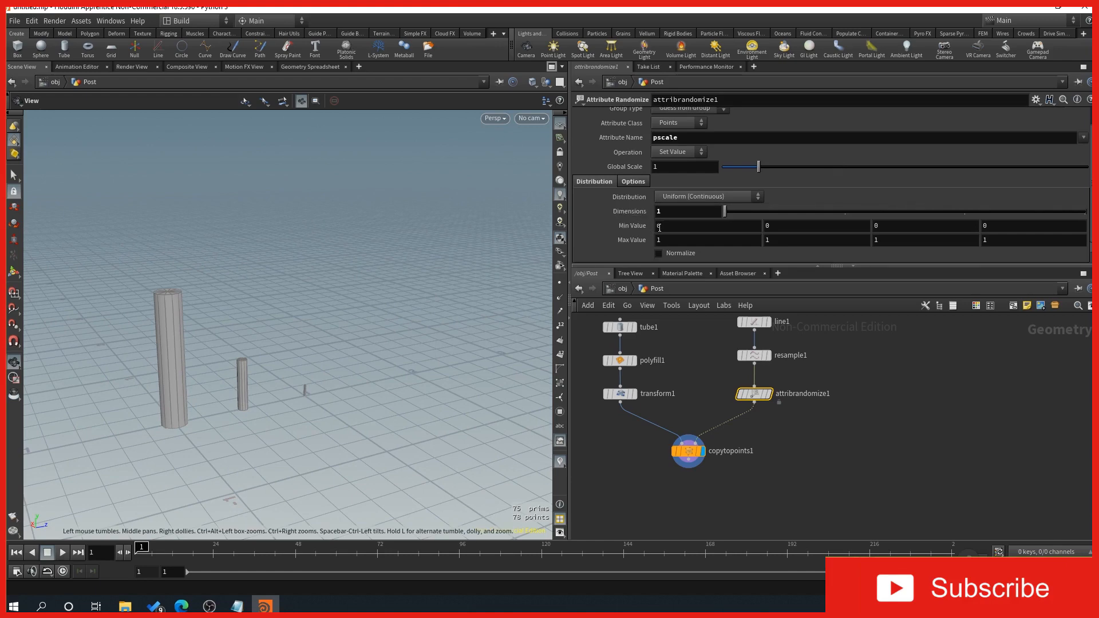
Step: Set the pscale randomizer's Min Value to 0.8, then select line1
click(707, 225)
text(.)
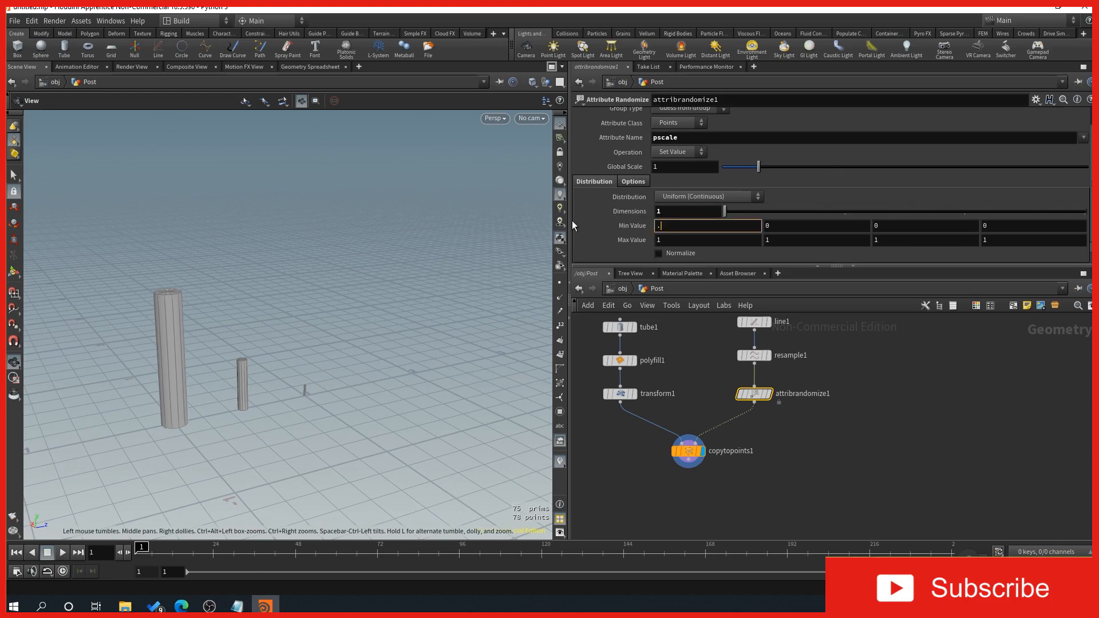
text(8)
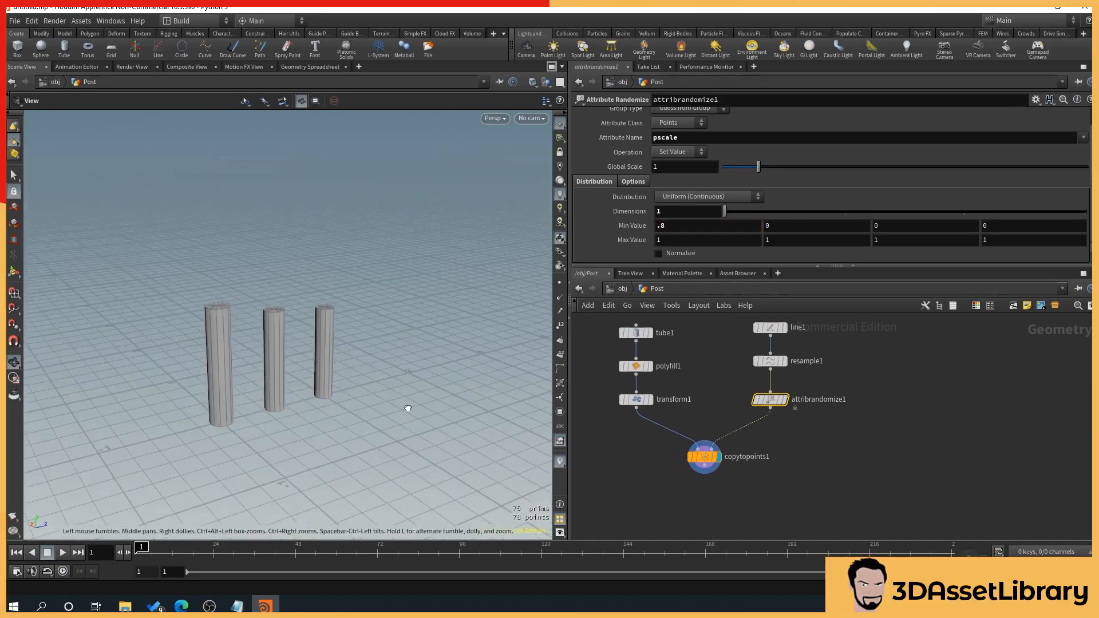
click(770, 327)
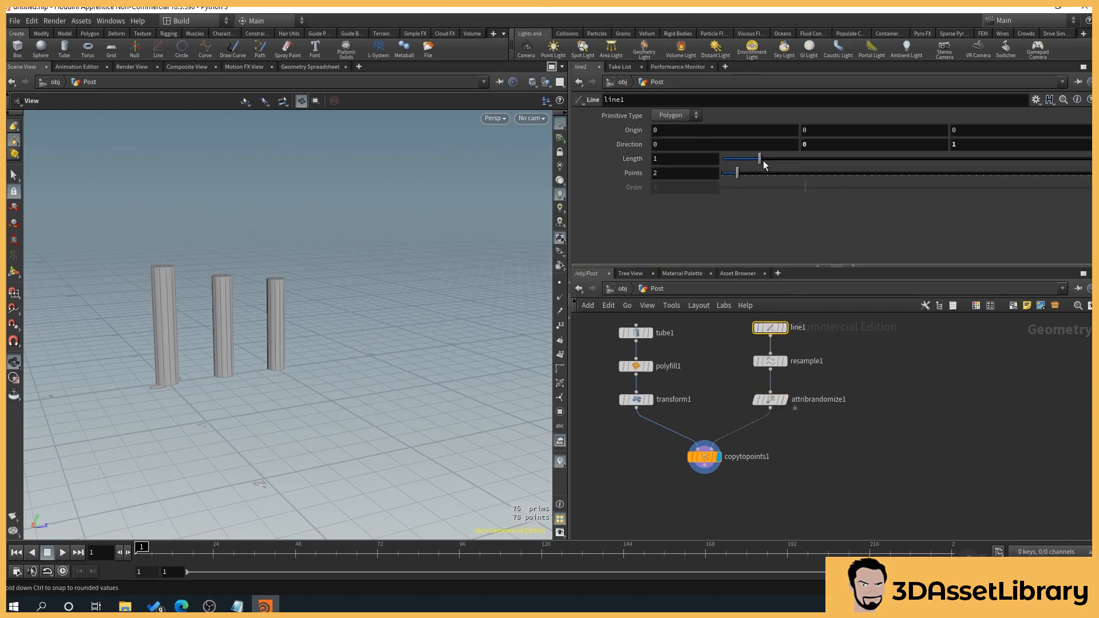
Step: Stretch line1 to length 6.49 for eight posts, with pscale minimum 0.9
drag(760, 159, 838, 159)
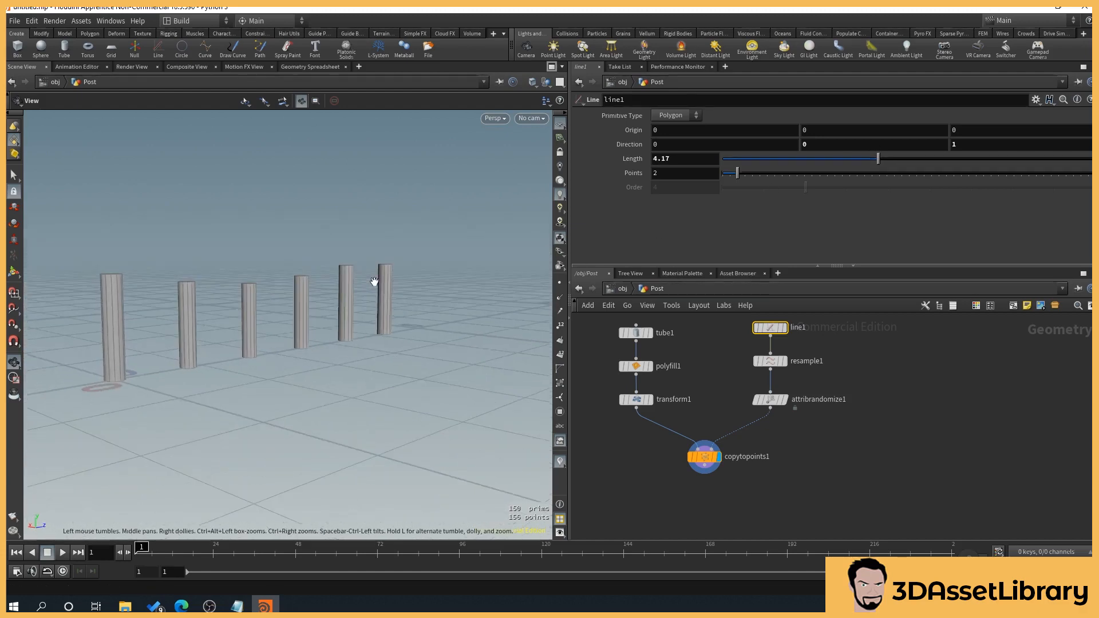
drag(878, 158, 940, 158)
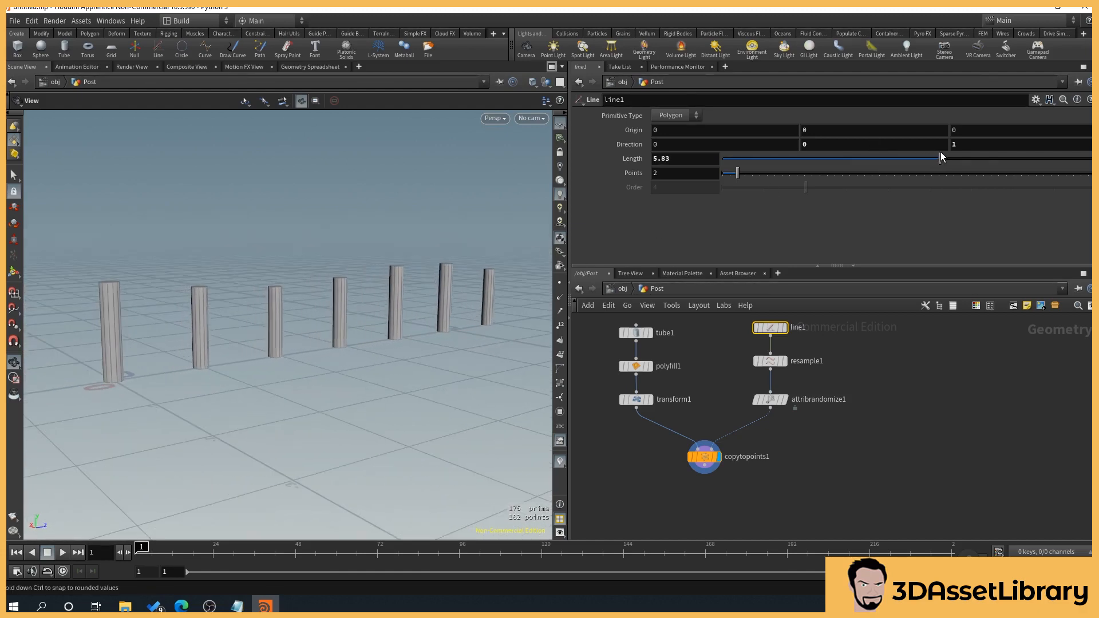
drag(940, 157, 1017, 157)
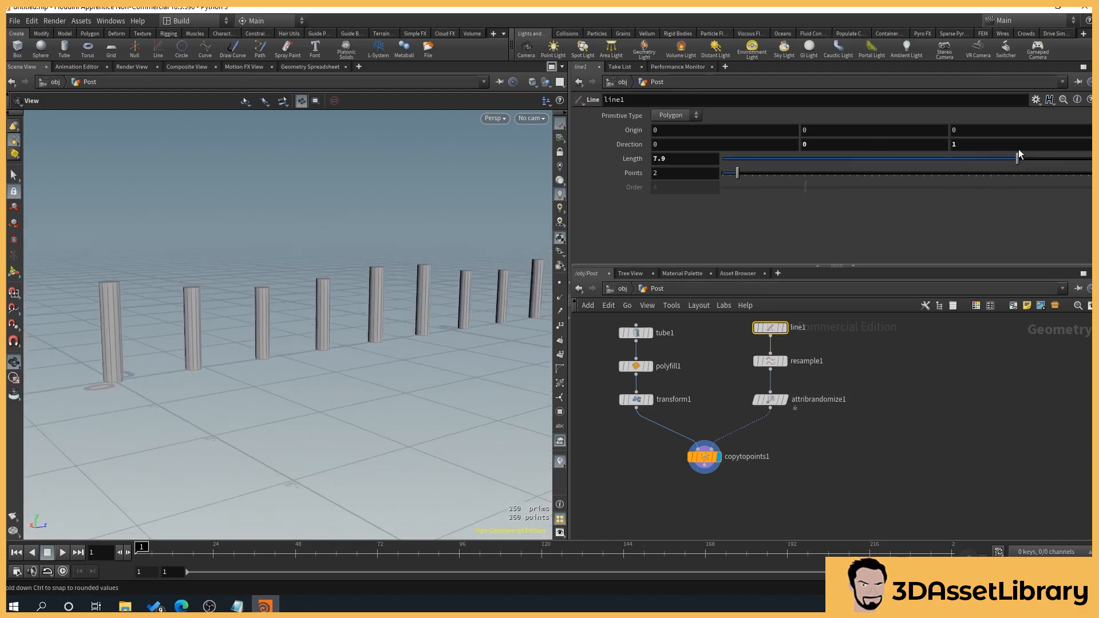
drag(1018, 159, 892, 158)
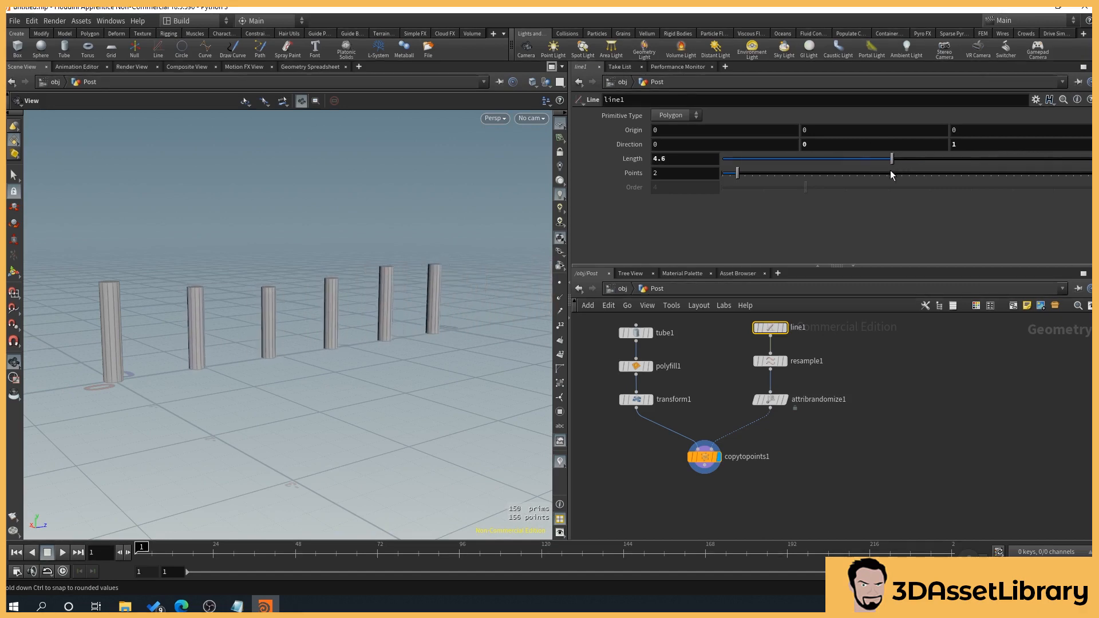
drag(892, 158, 953, 158)
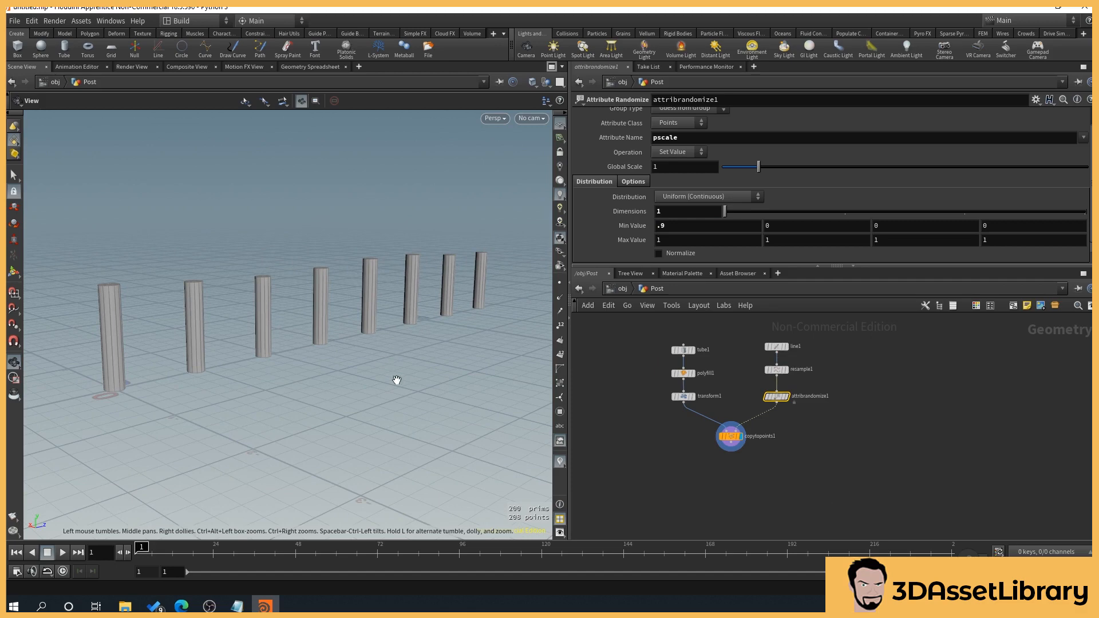
mouse_move(138, 396)
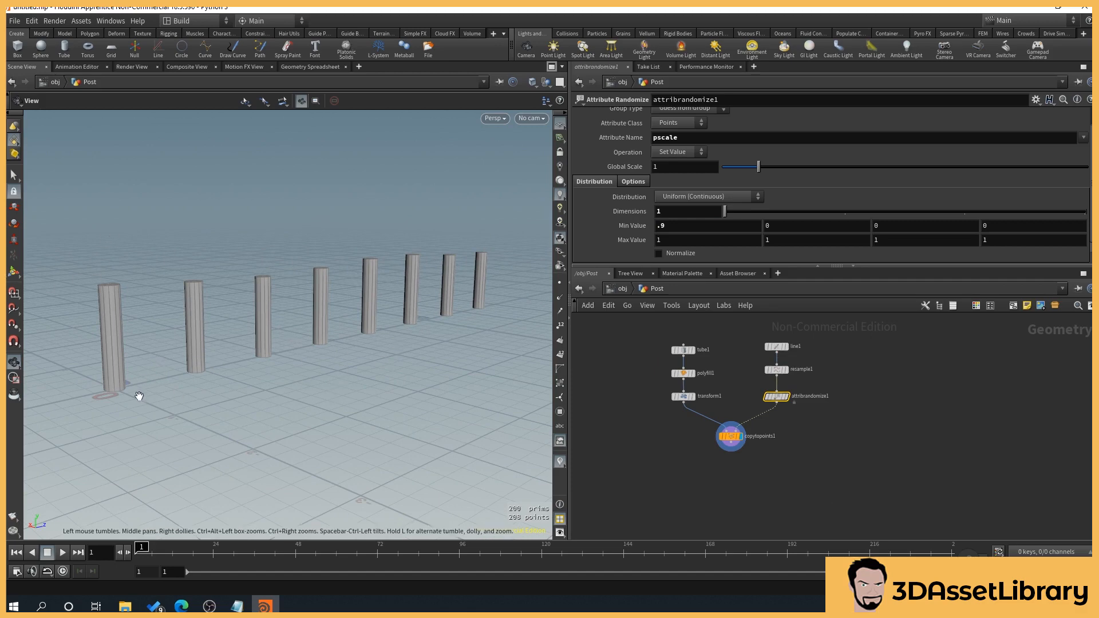
mouse_move(323, 235)
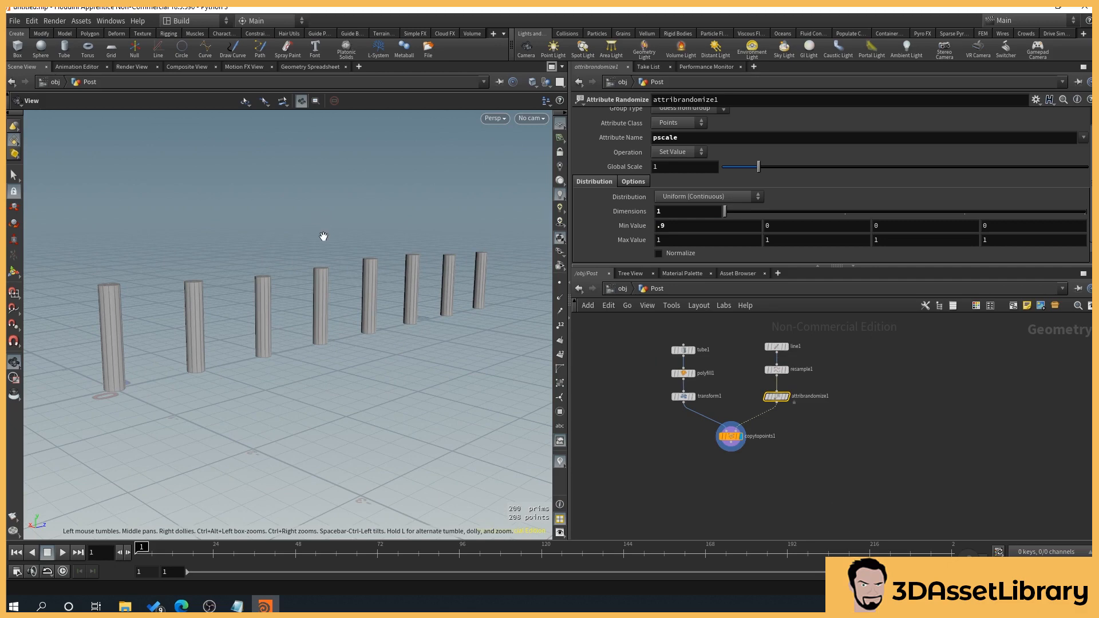
click(792, 345)
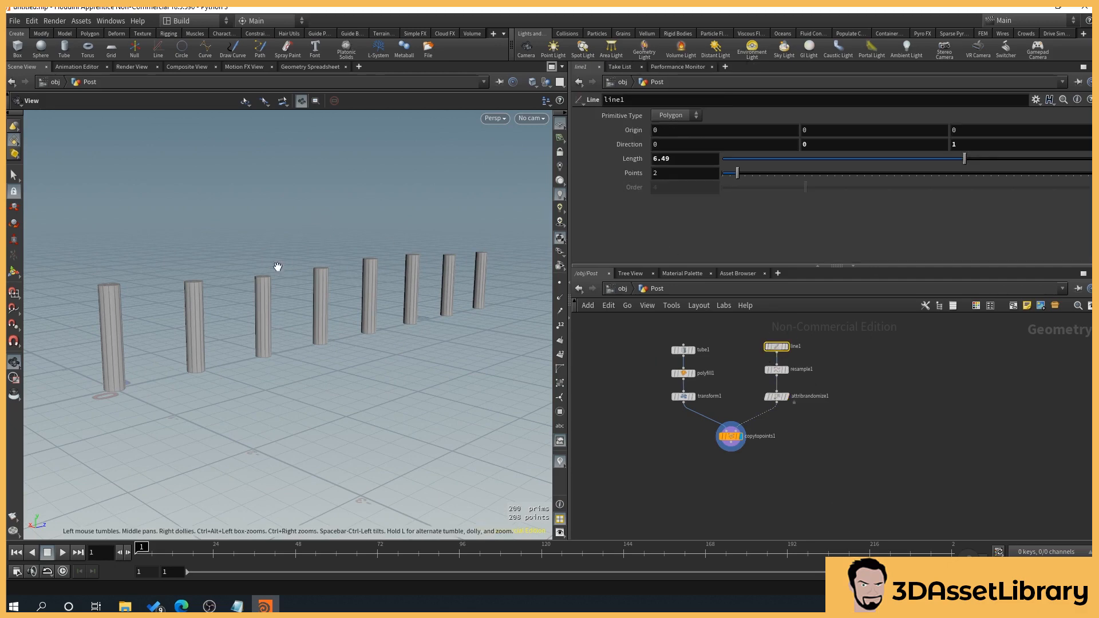
Step: Scrub line1's length through 2.16 and 4.65, settling at 6.67
drag(277, 266, 462, 294)
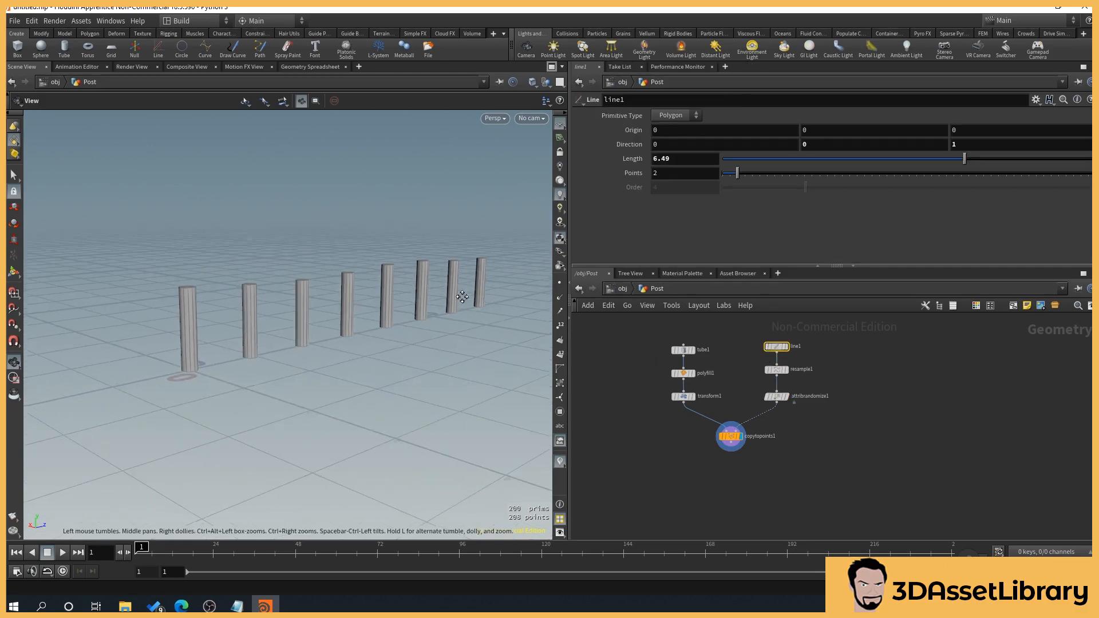
drag(463, 296, 358, 452)
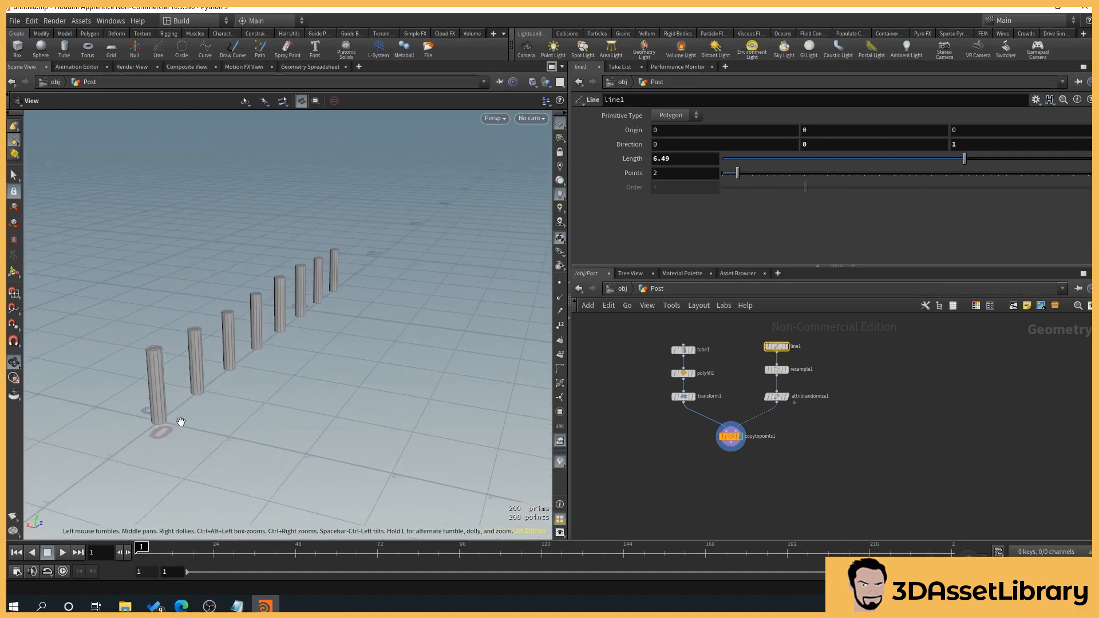
mouse_move(356, 453)
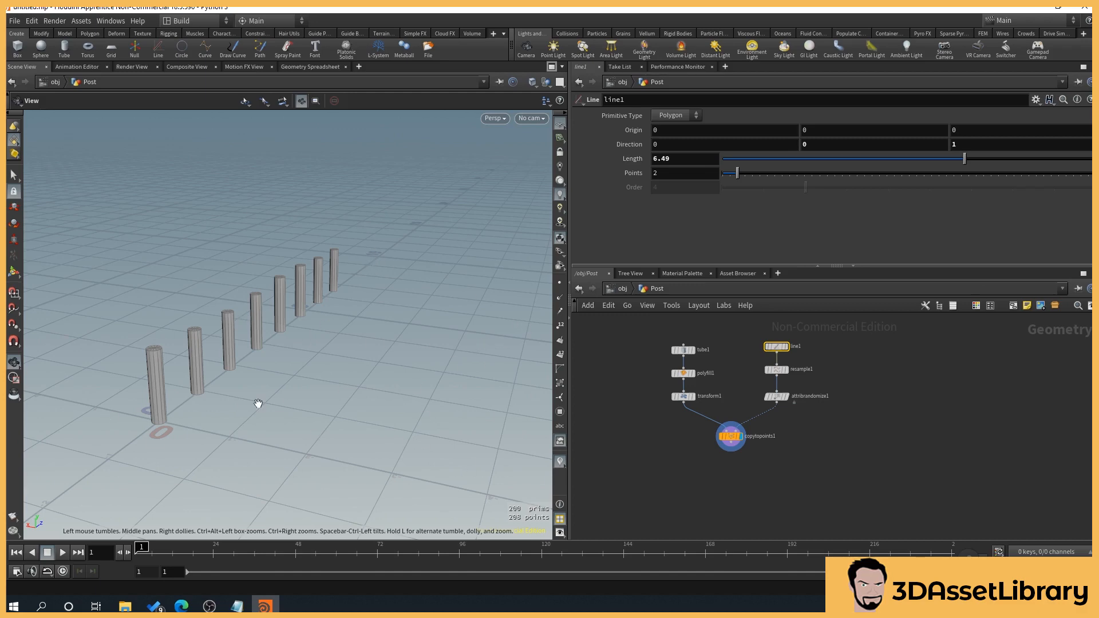
drag(965, 159, 921, 159)
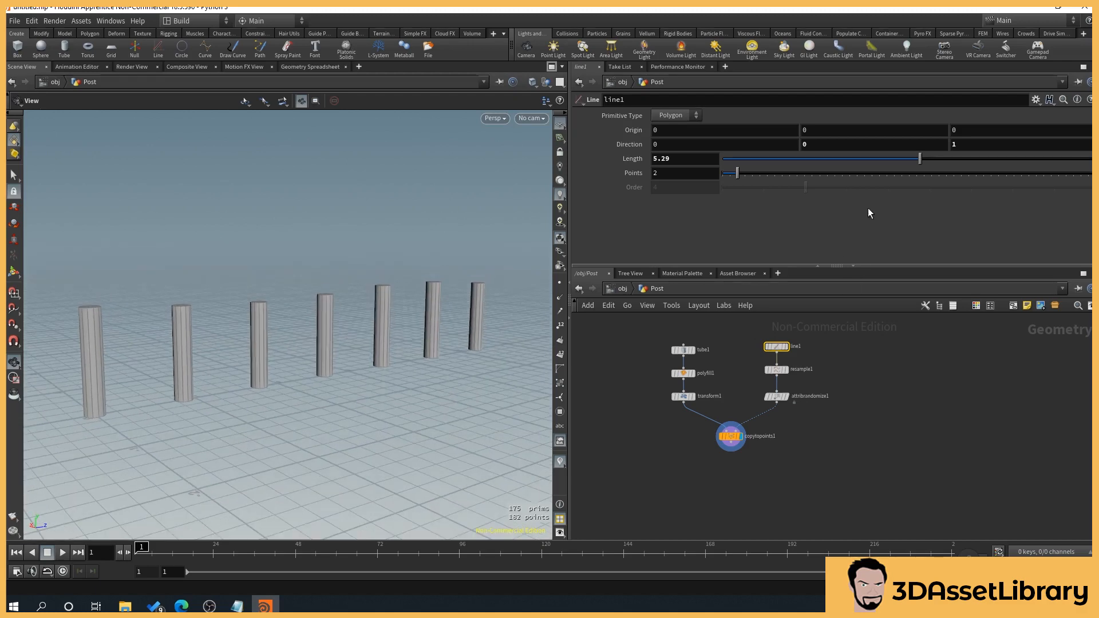
drag(920, 159, 804, 158)
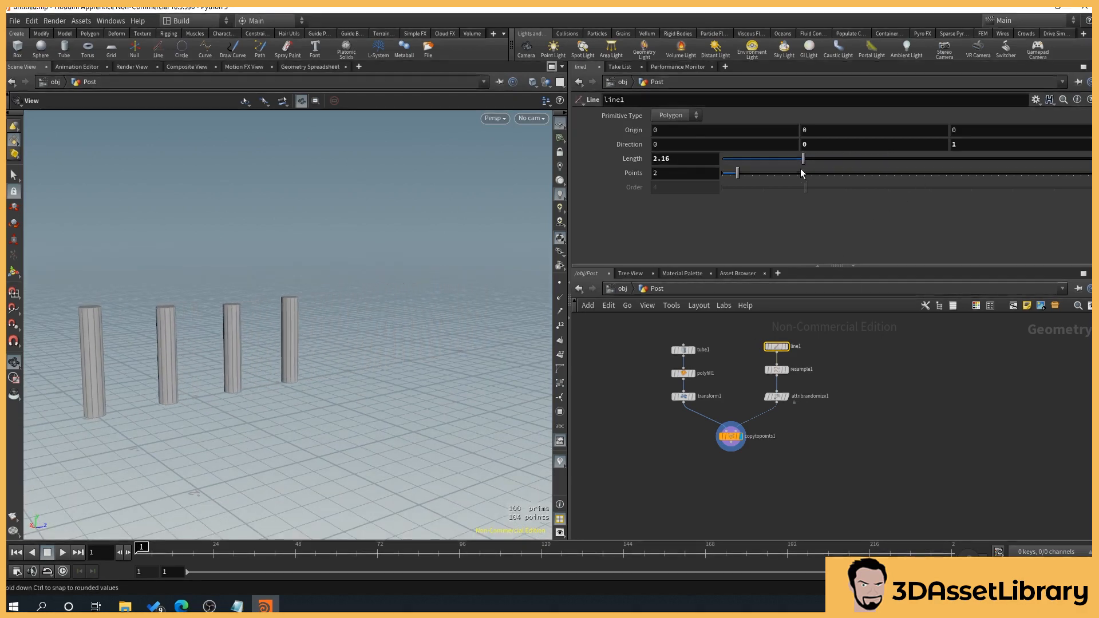
drag(803, 158, 898, 159)
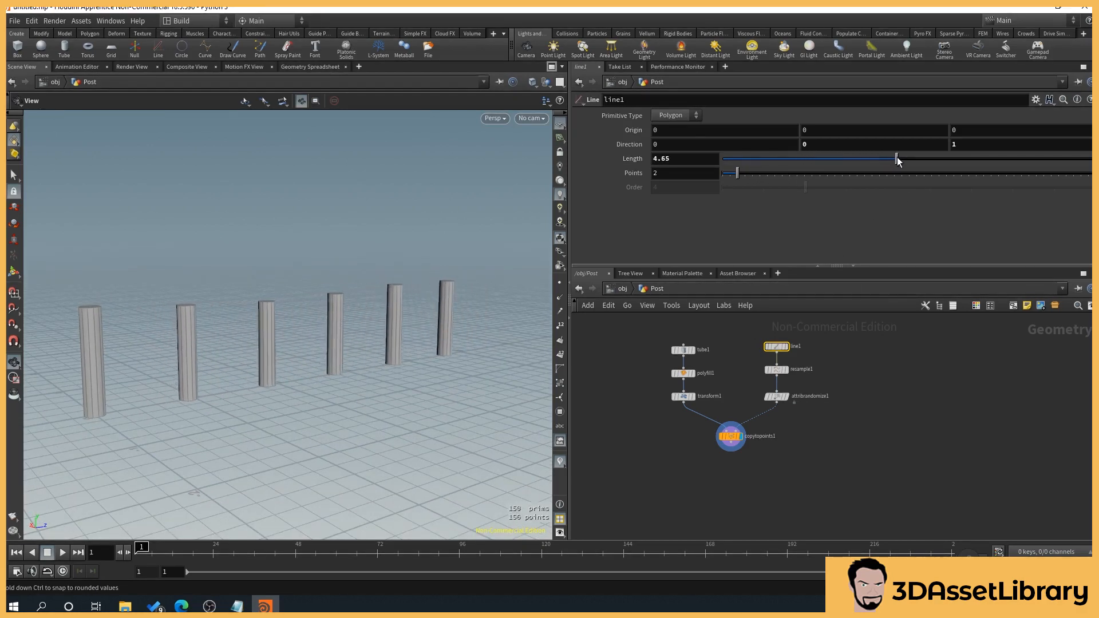
drag(898, 159, 971, 159)
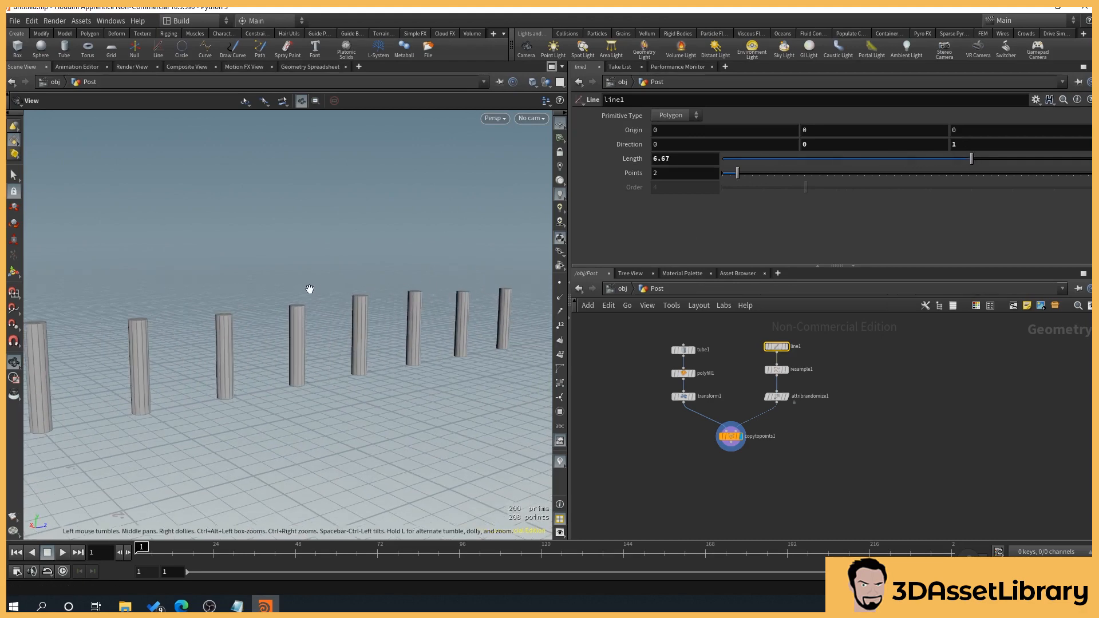